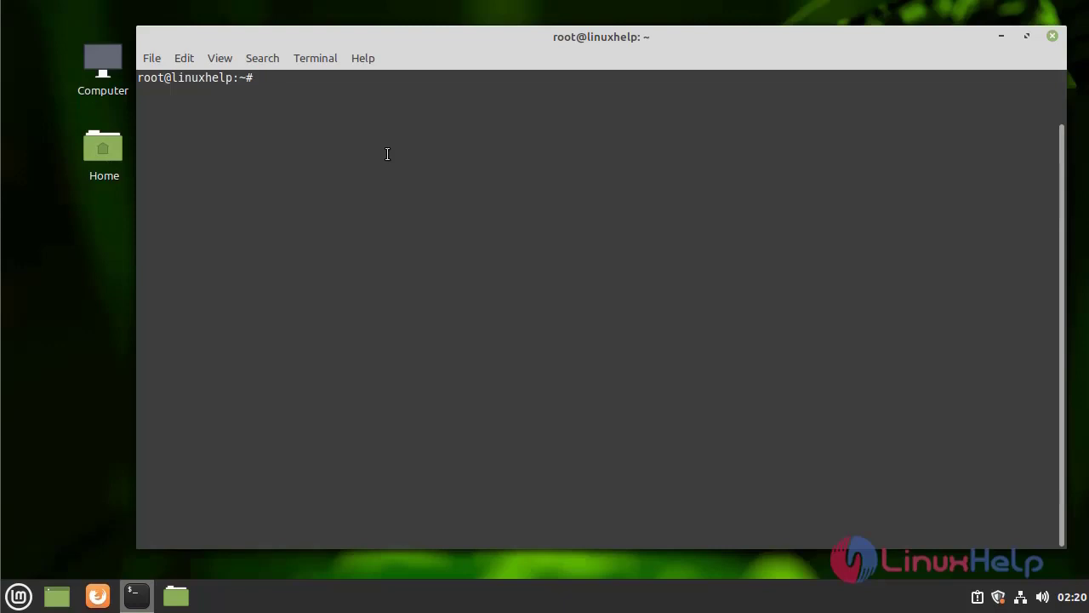
Show the distribution release details with lsb_release -a, confirming Linux Mint 20.2 uma.
type("lsb_")
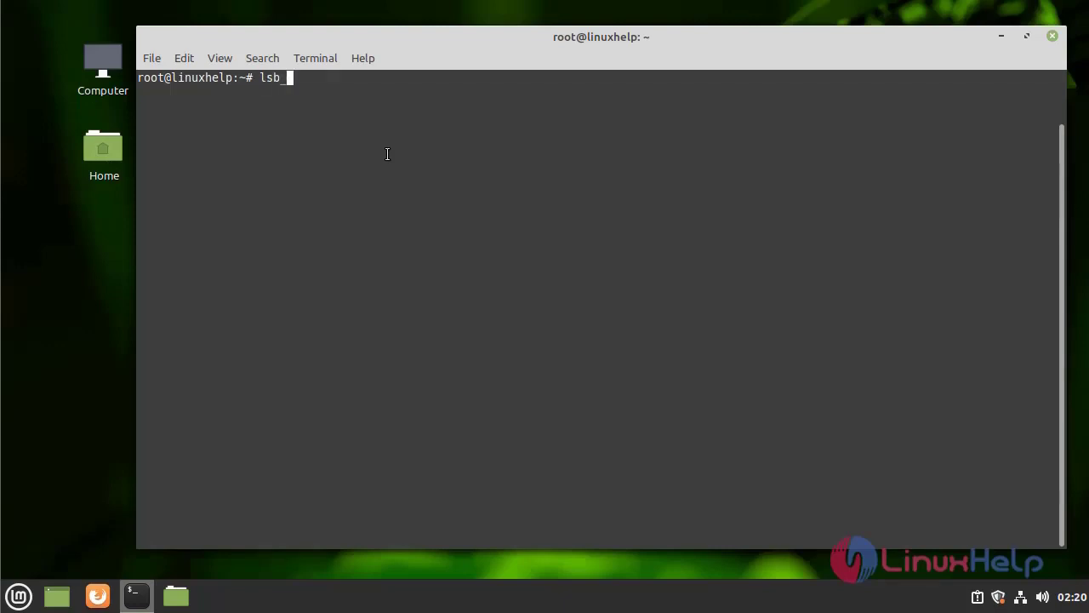
type("release -a")
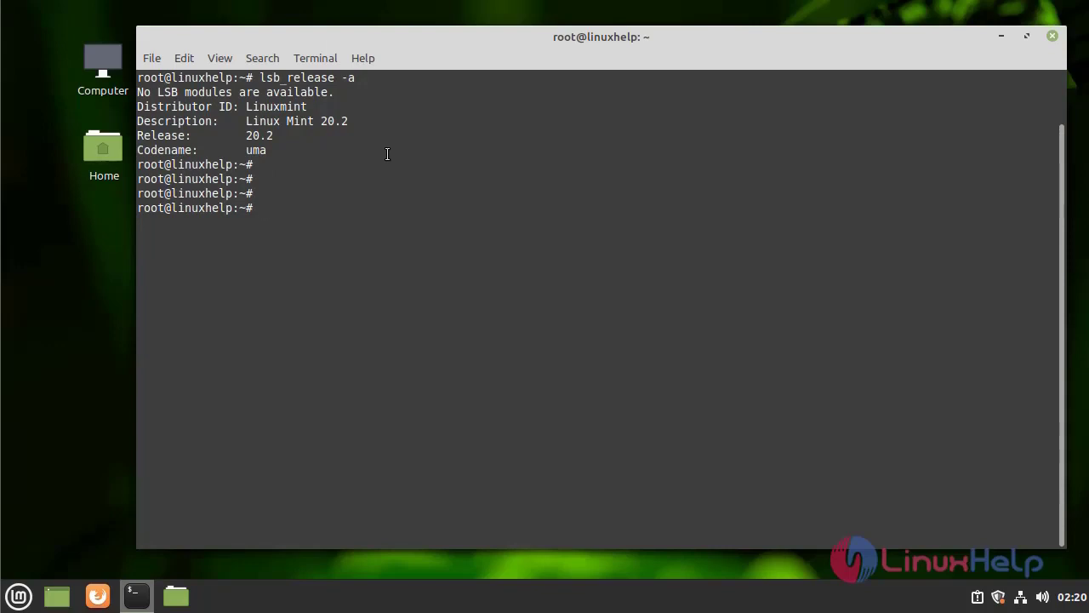
Install the openssh-server package with apt install ssh -y.
type("apt")
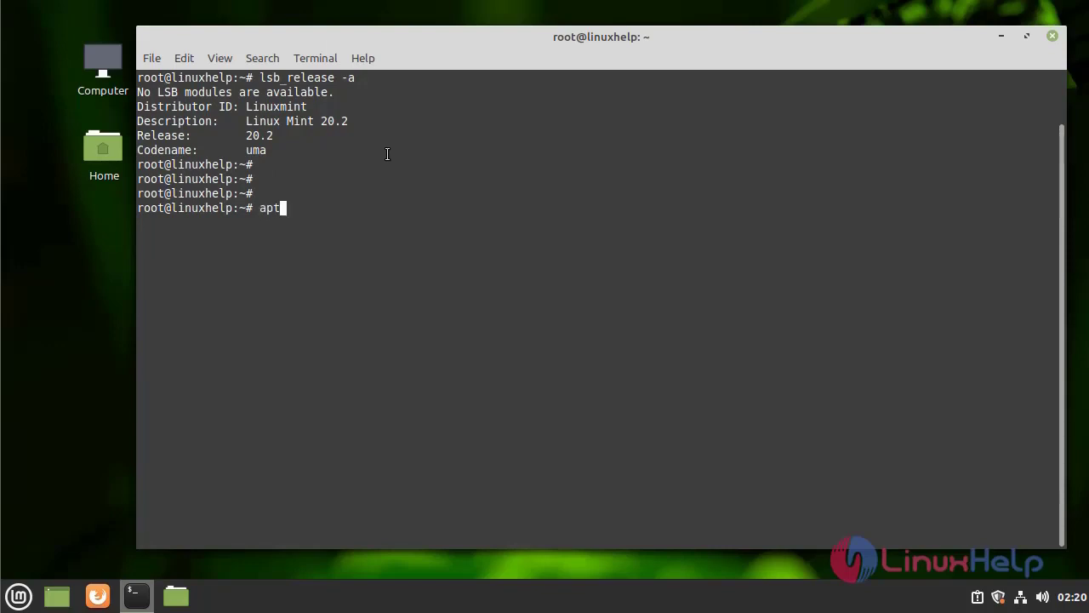
type("install")
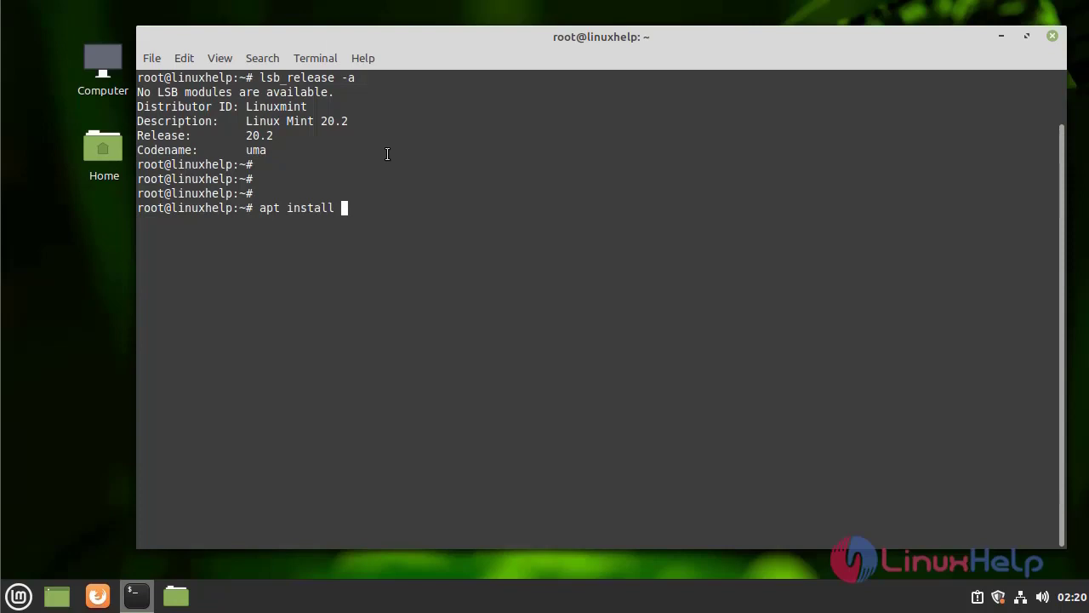
type("ss")
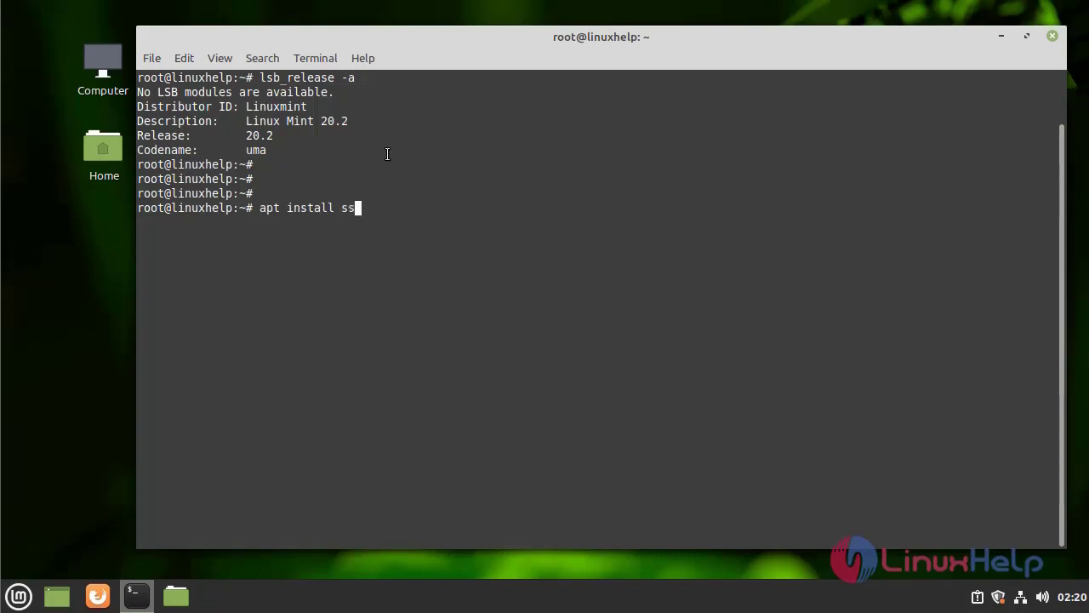
type("h -y")
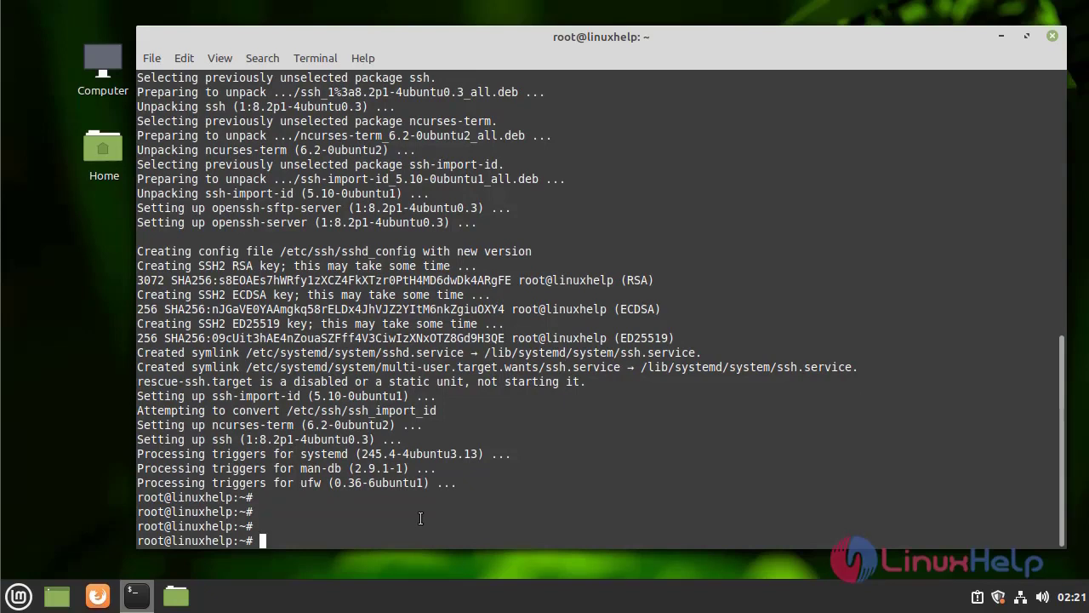
Edit /etc/ssh/sshd_config in nano, changing Port 22 to Port 2230, and save it.
type("nano /")
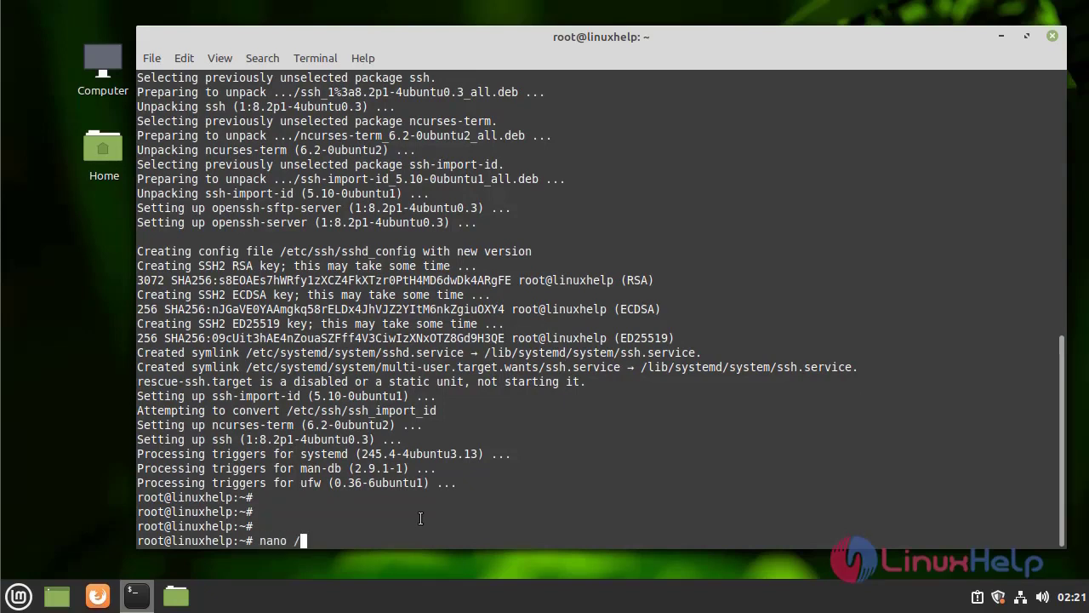
type("etc/")
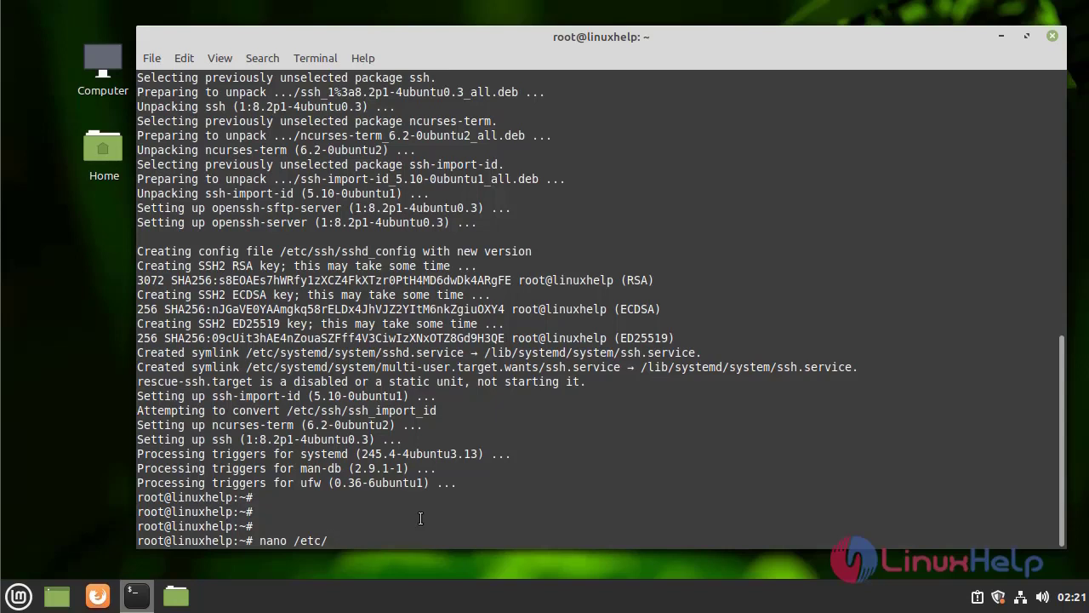
type("ssh/")
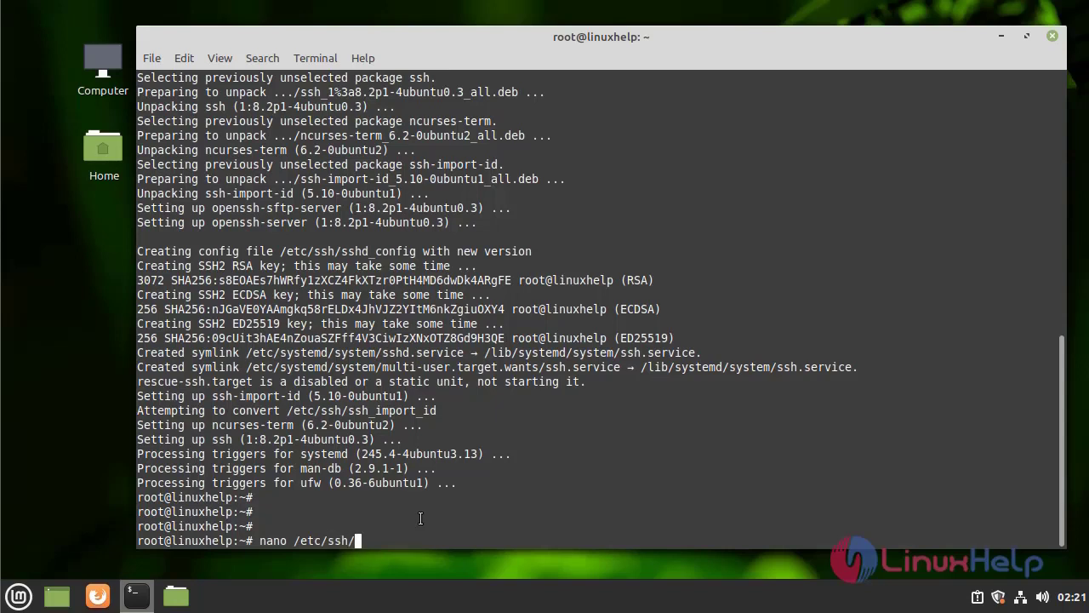
type("ssh")
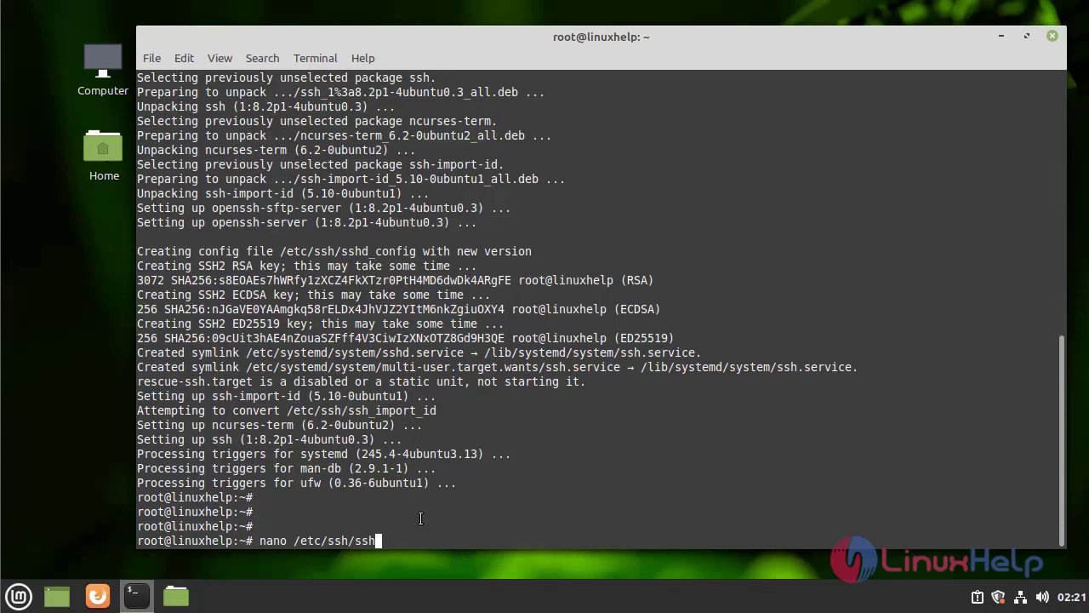
type("d_config")
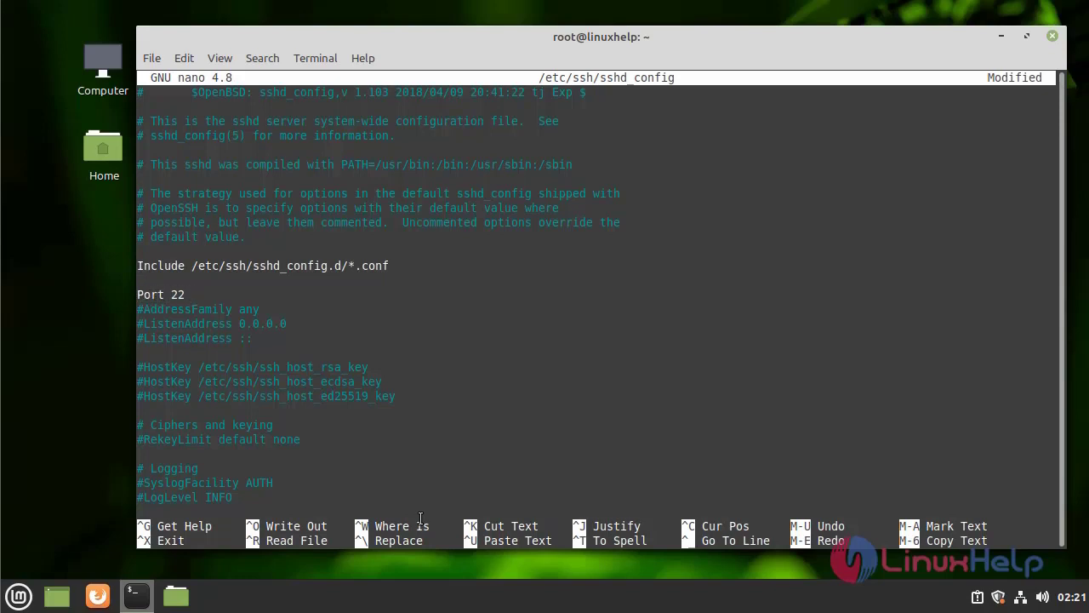
type("30")
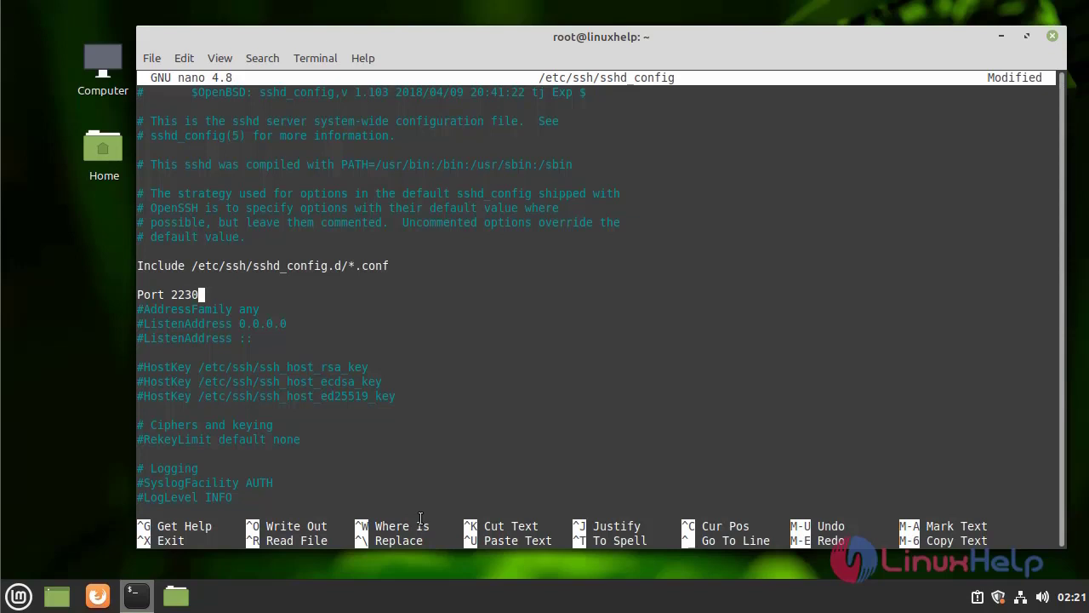
key("ctrl+o")
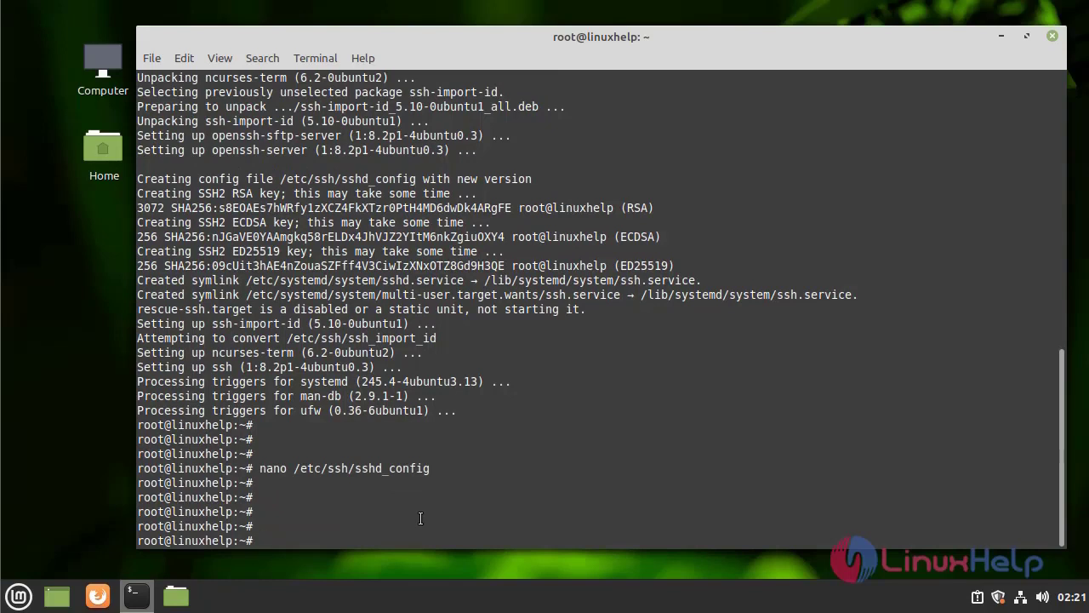
Restart the SSH service with systemctl restart ssh so port 2230 takes effect.
type("systemctl re")
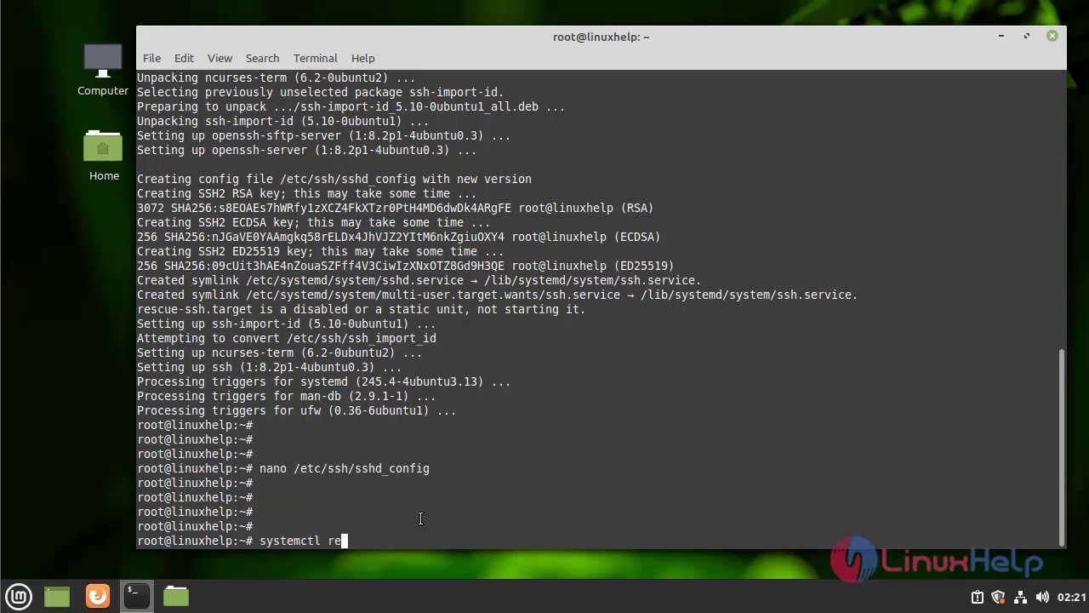
type("start")
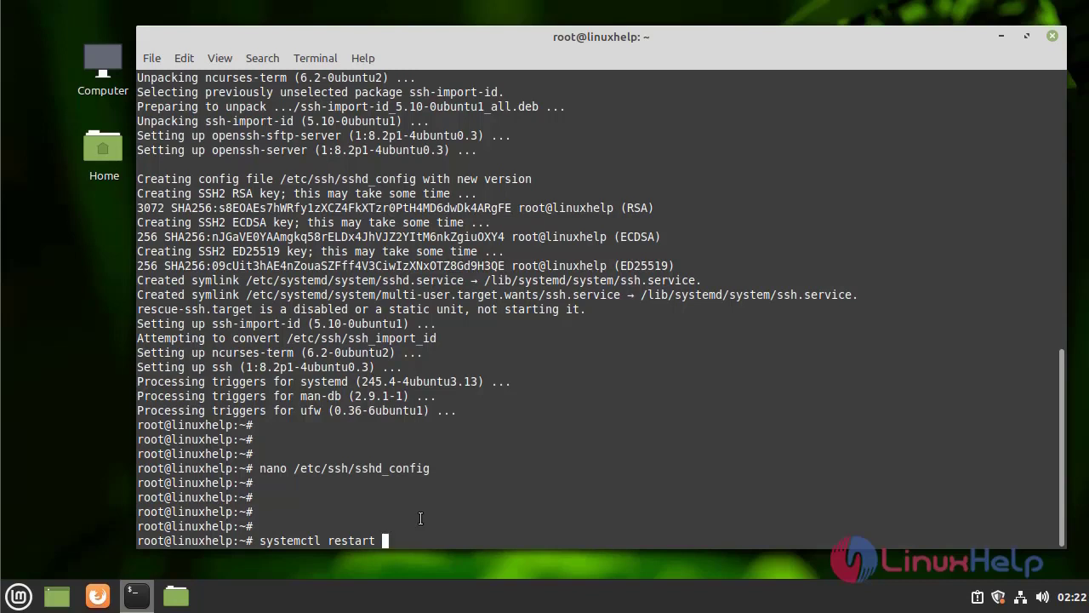
type("ssh")
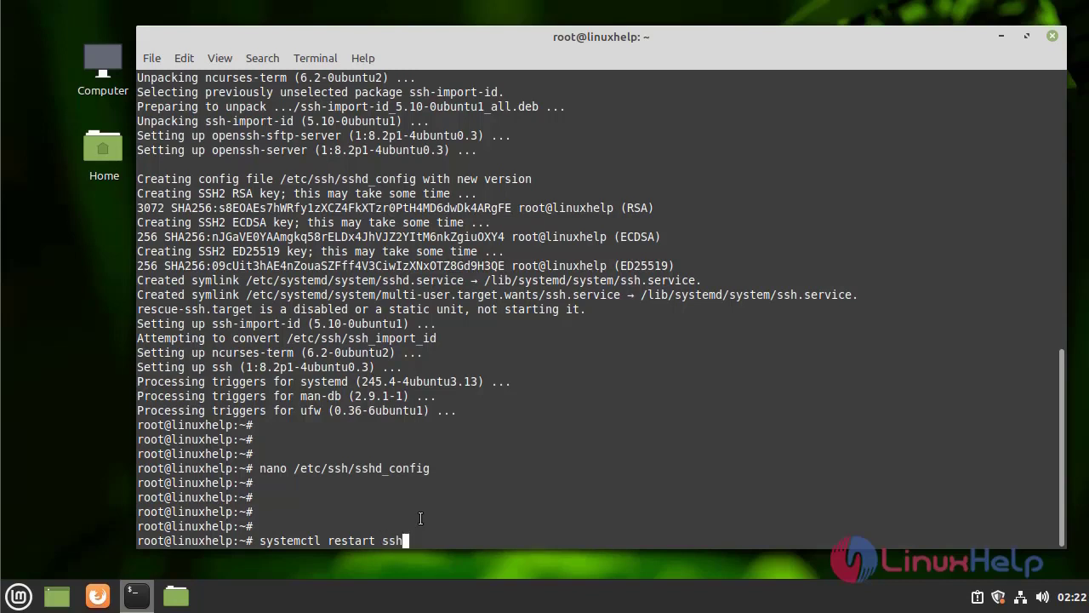
key("Return")
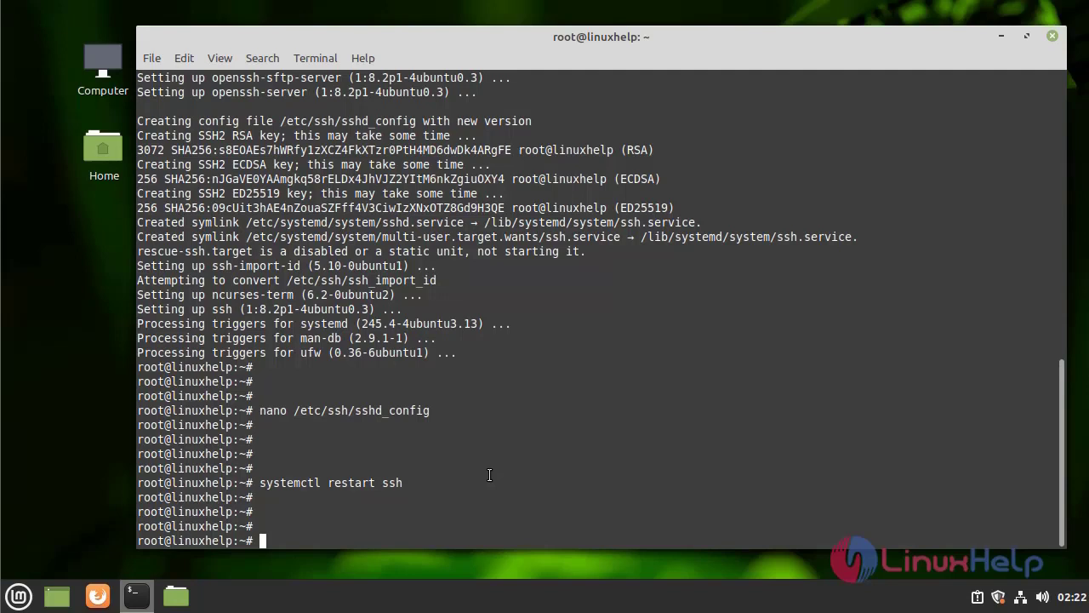
type("nano")
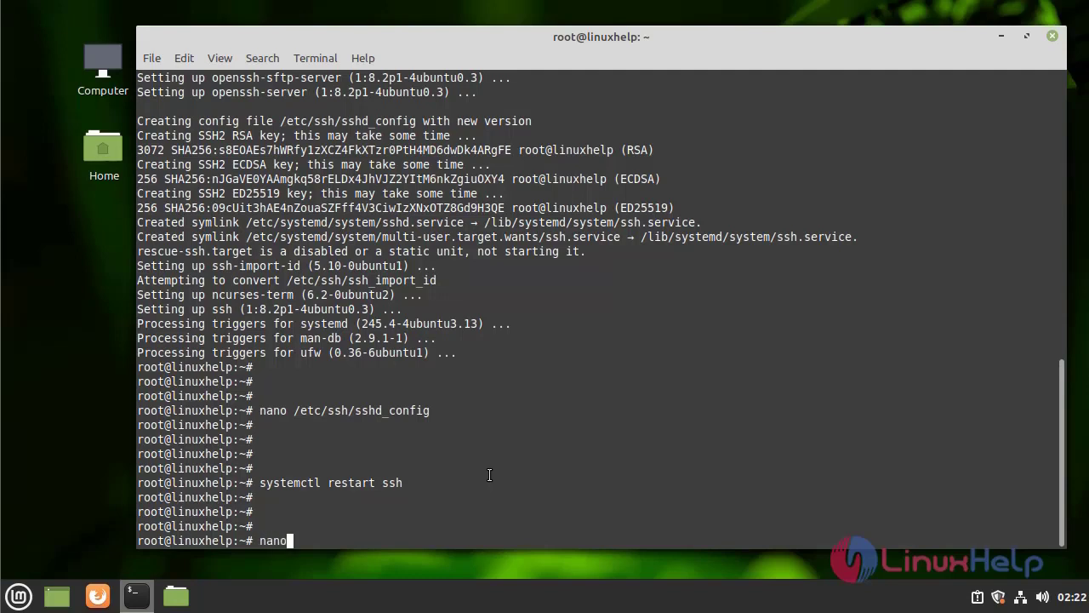
Edit /etc/csf/csf.redirect in nano and move to the blank line after the REDIRECT examples.
type("/etc/")
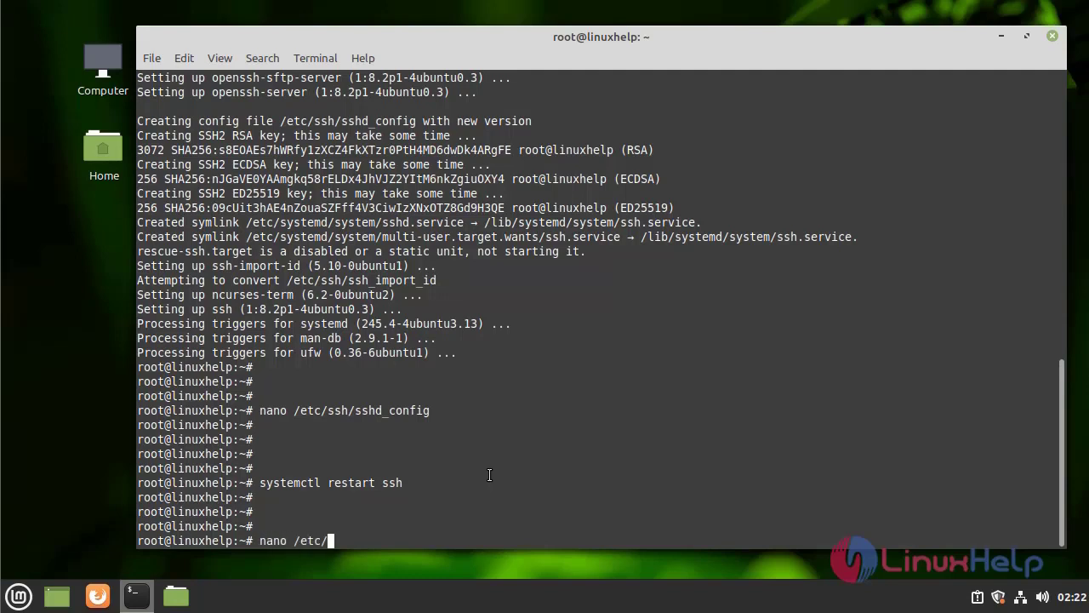
type("csf/")
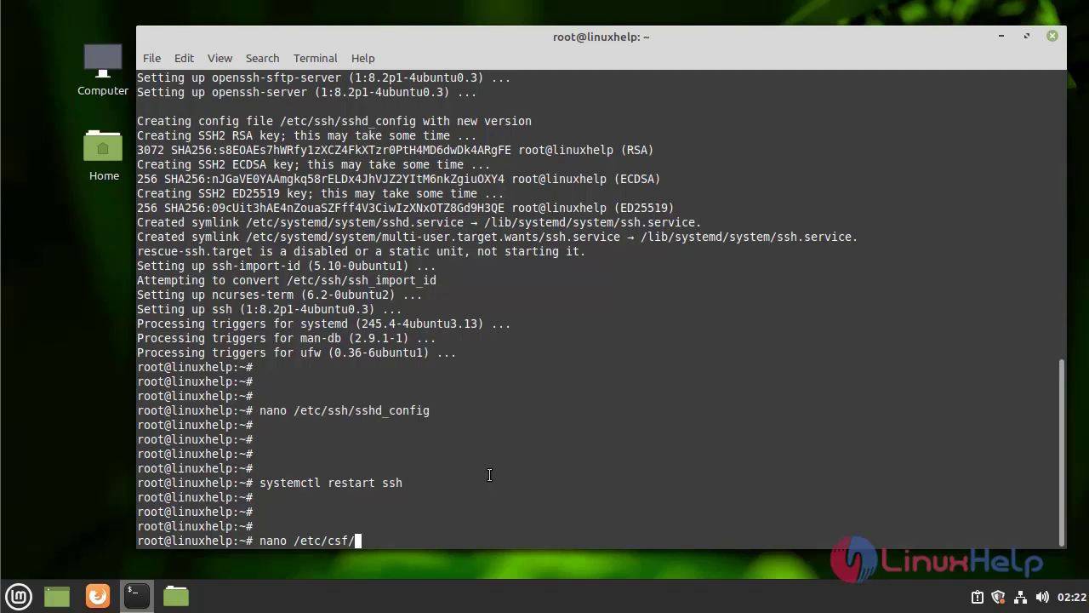
type("csf")
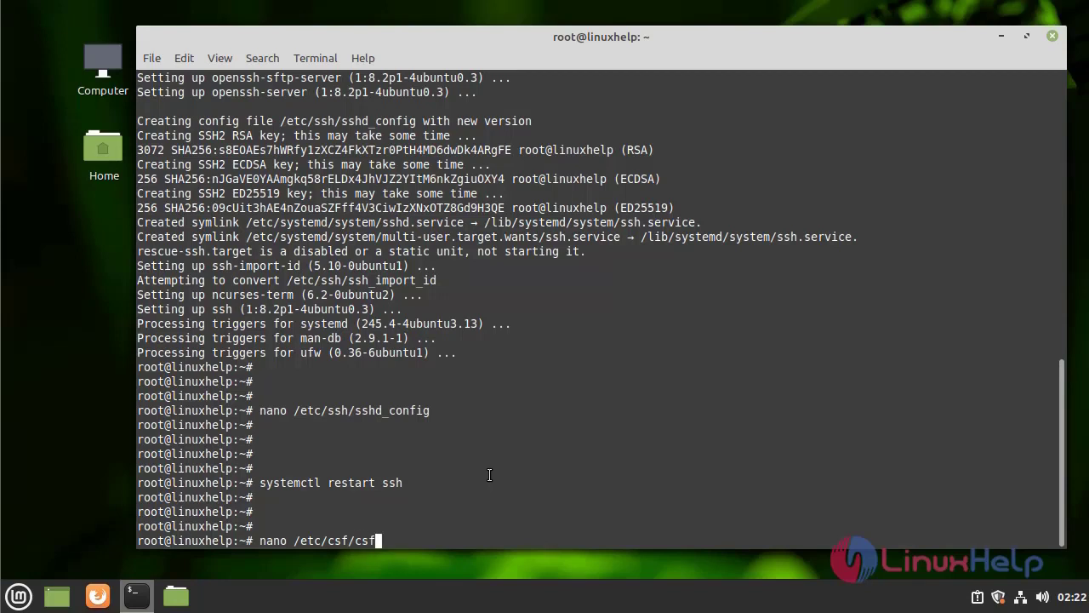
type(".")
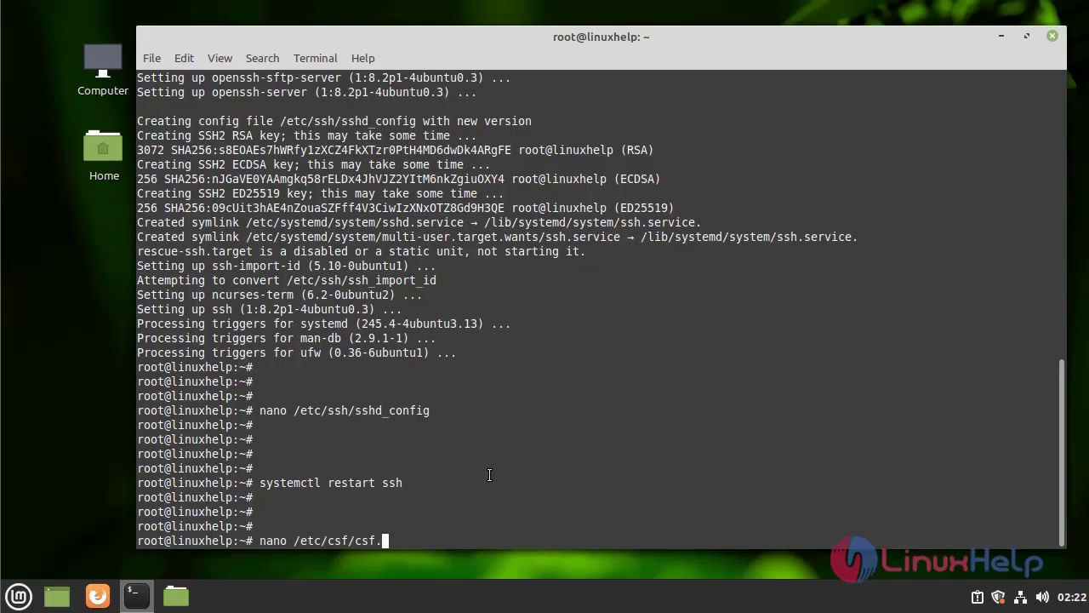
type("re")
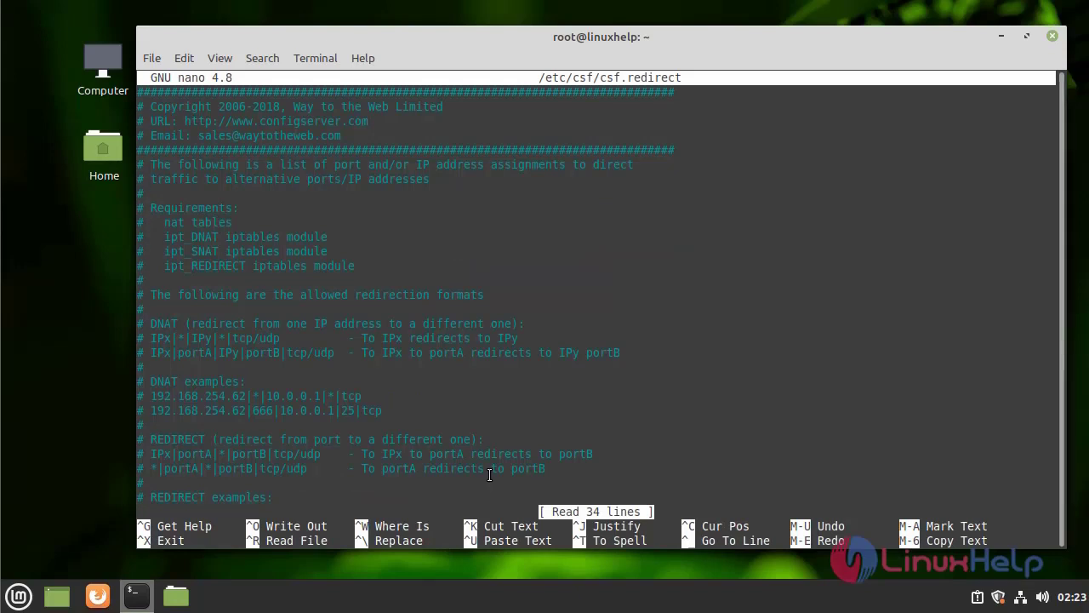
scroll("down", 3)
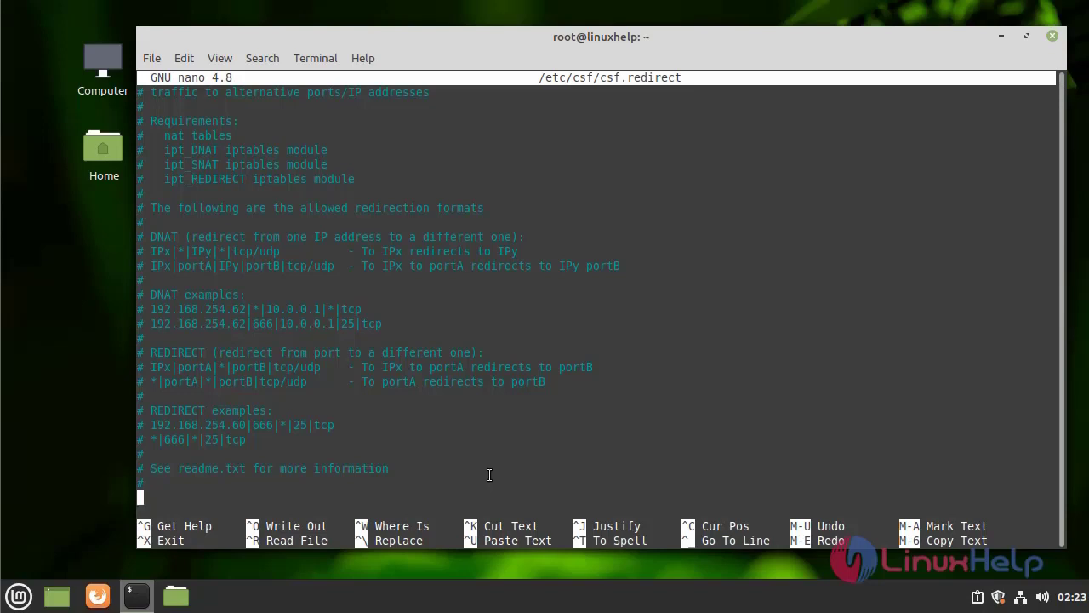
Add the redirect rule 192.168.6.126|2230|*|2240|tcp.
type("192.168")
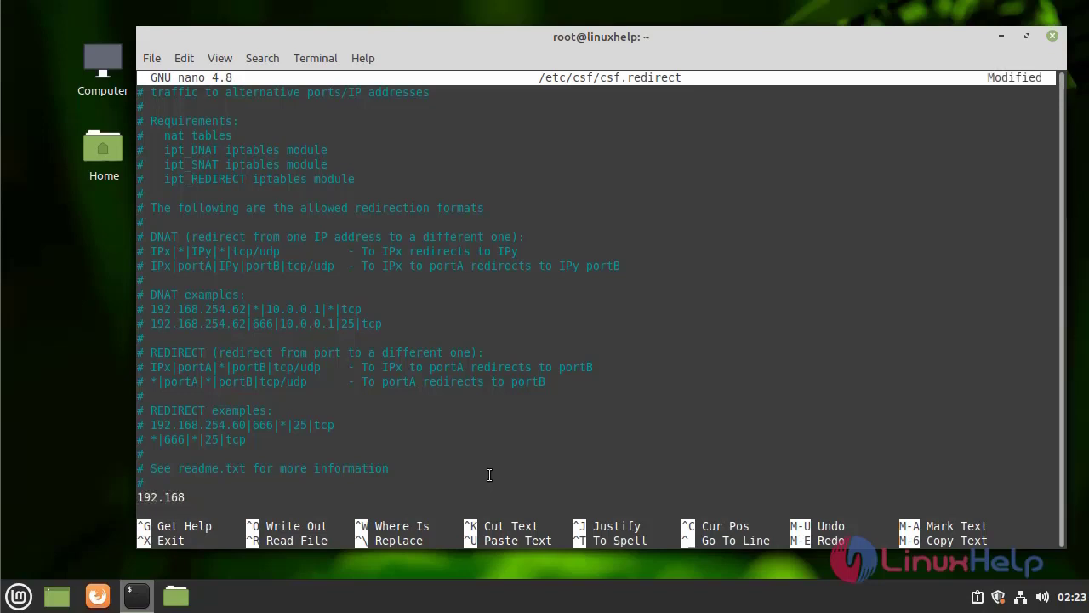
type(".6.11")
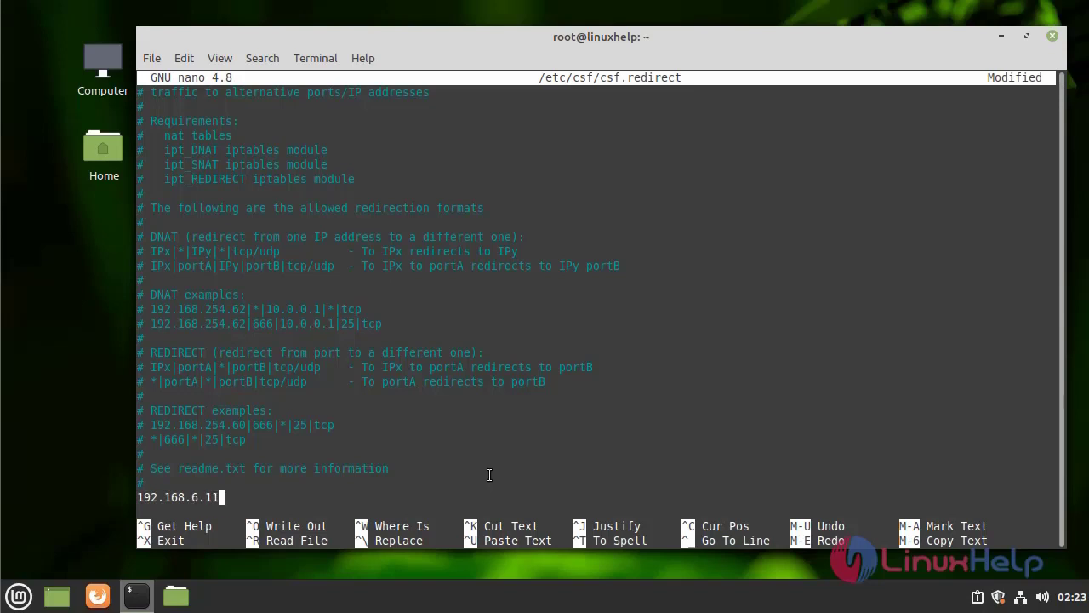
type("26|")
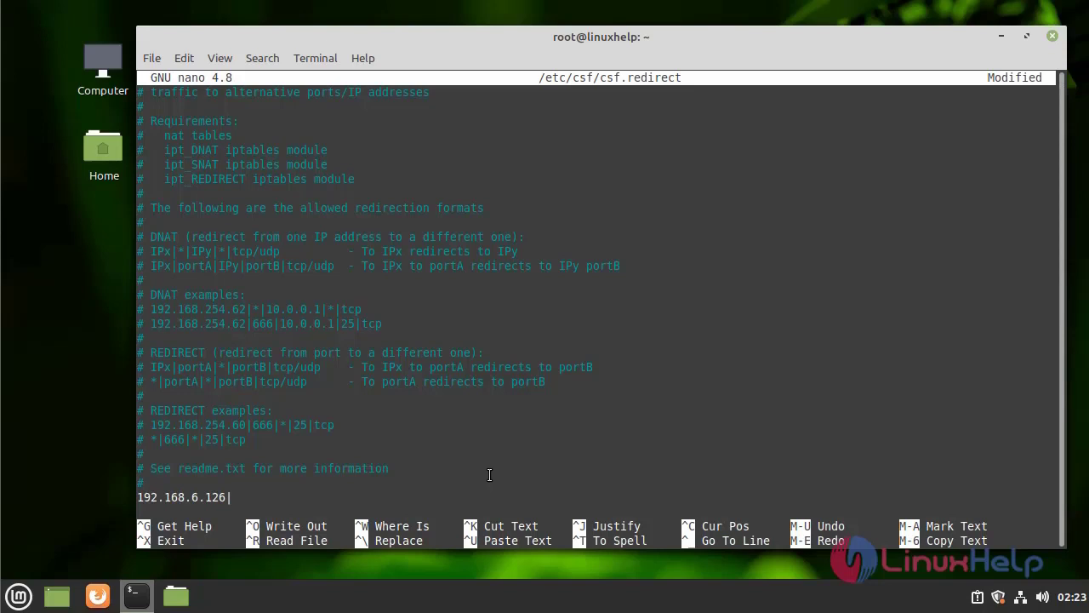
type("2230")
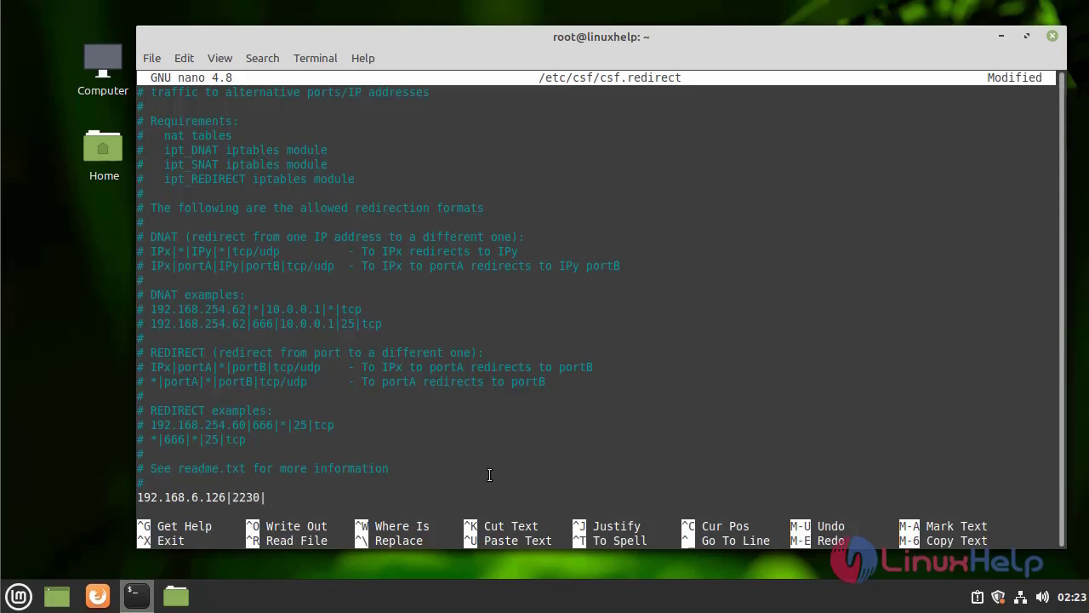
type("|*")
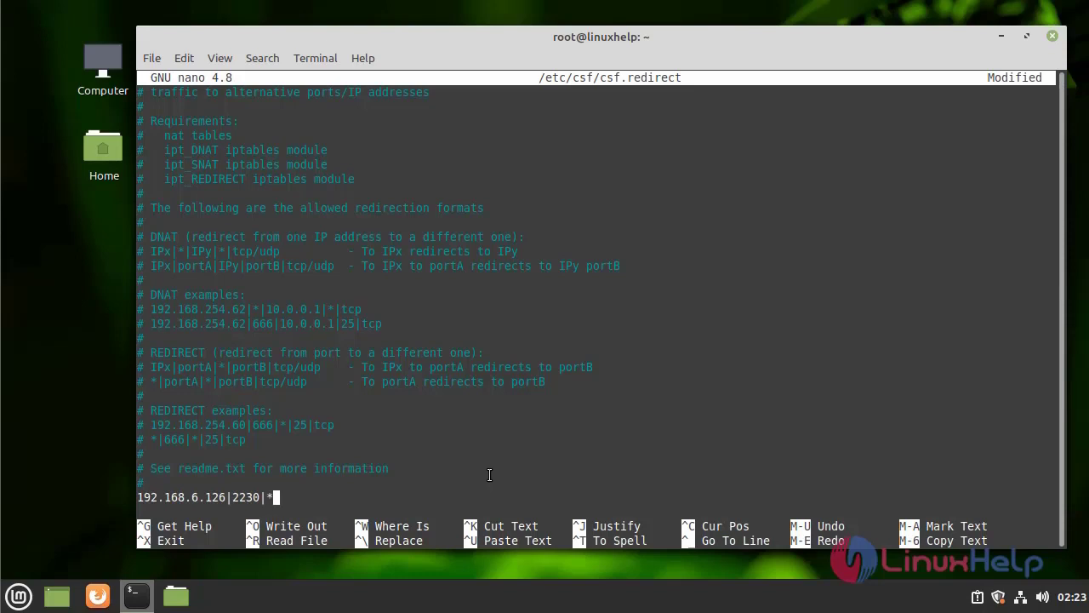
type("22")
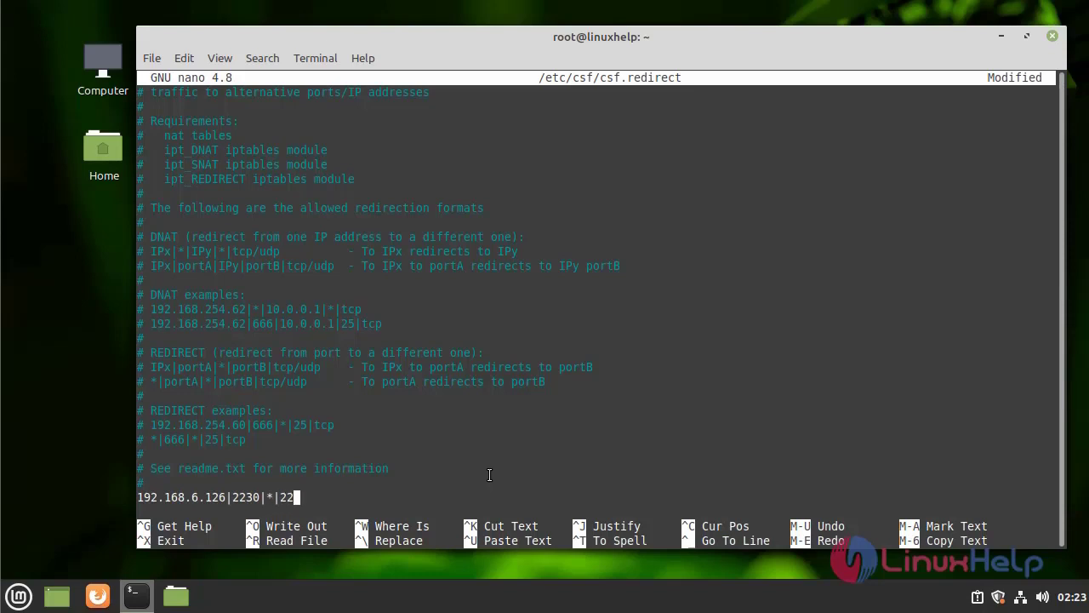
type("4")
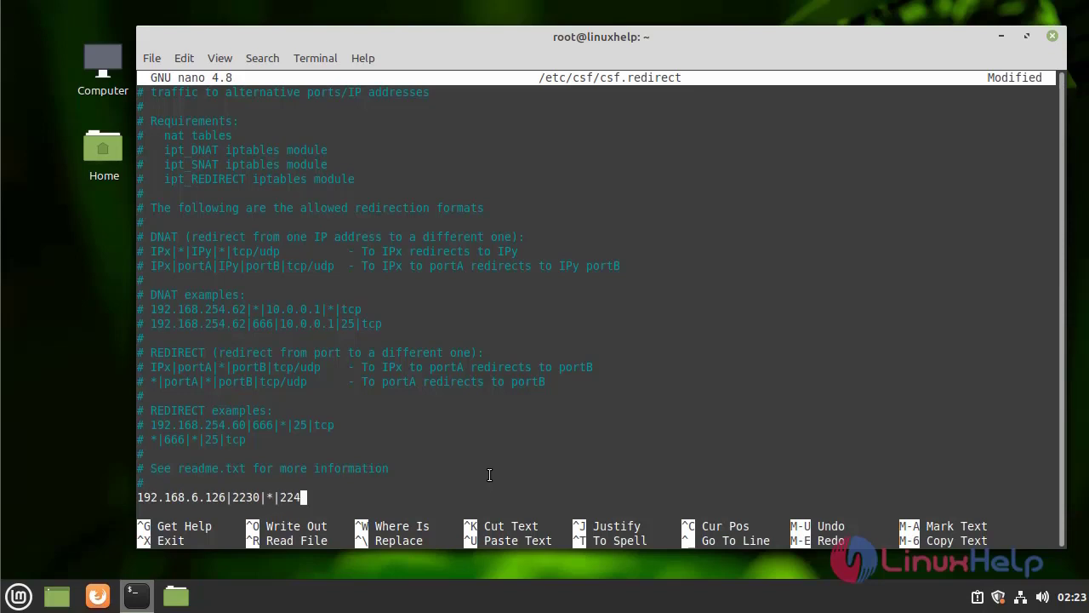
type("0|")
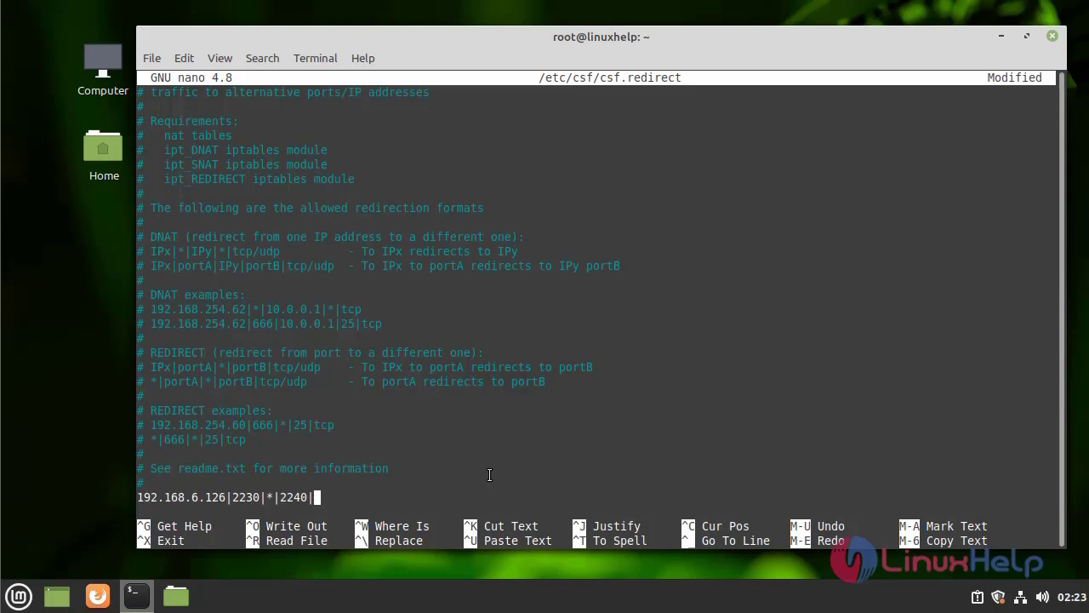
type("t")
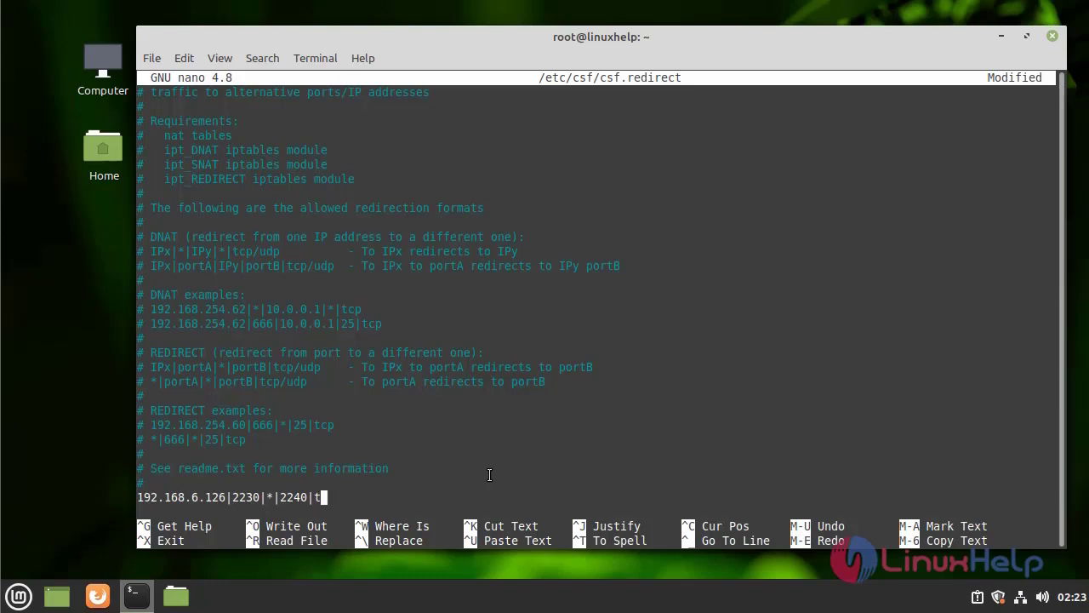
type("cp")
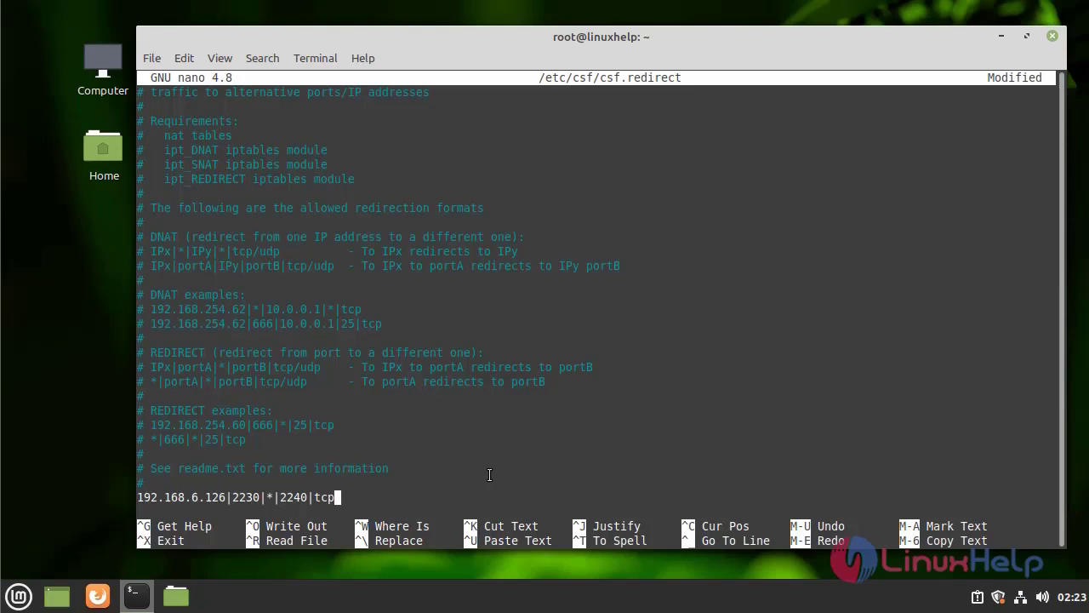
Add the reverse rule 192.168.6.126|2240|*|2230|tcp, save csf.redirect and return to the shell.
type("192.168.6.126|2230*|")
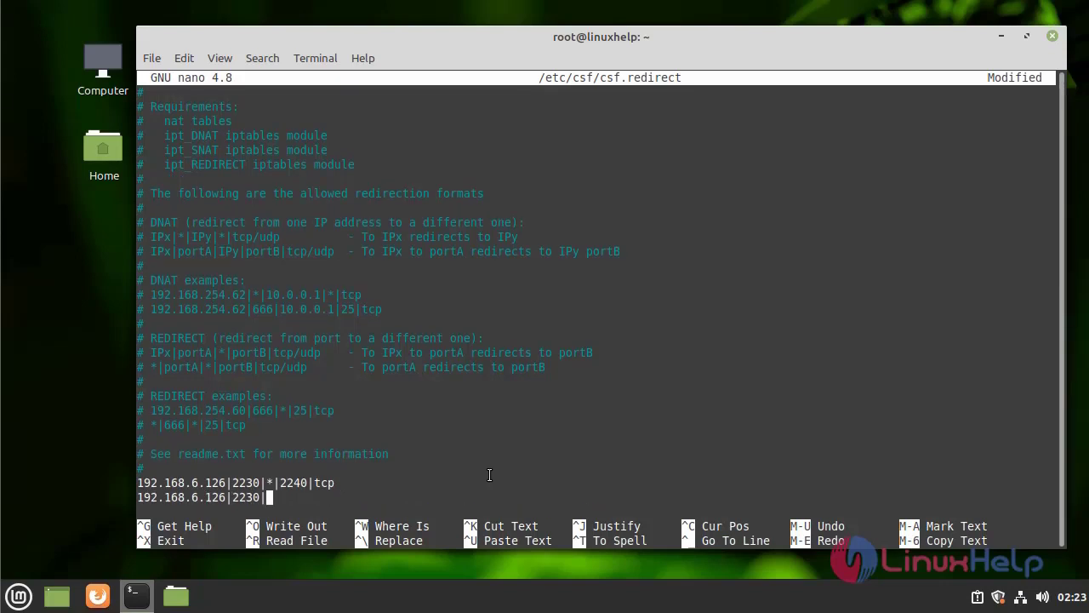
type("*|")
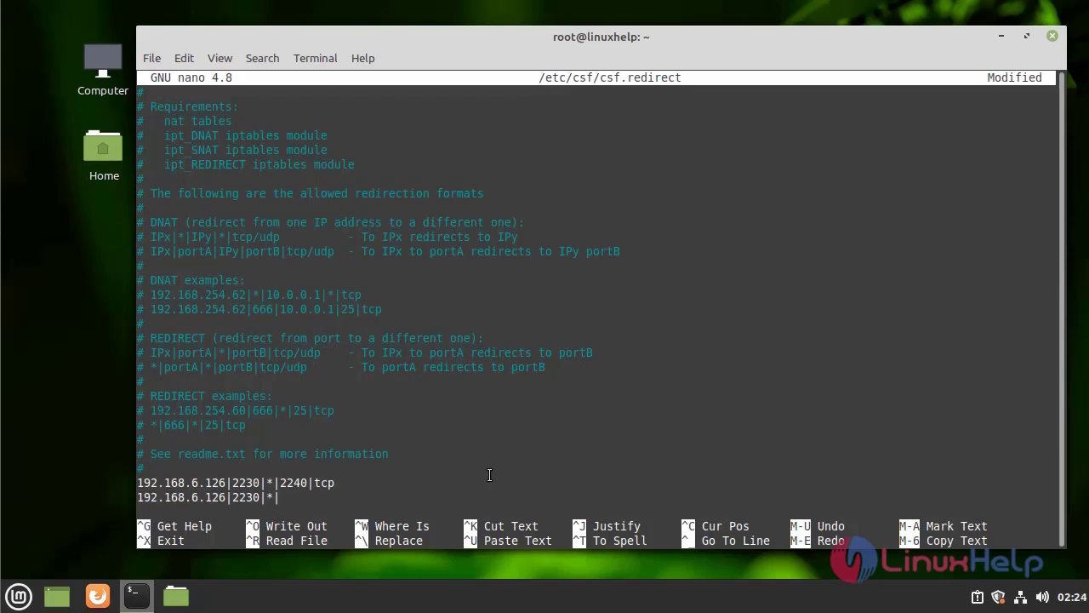
type("22")
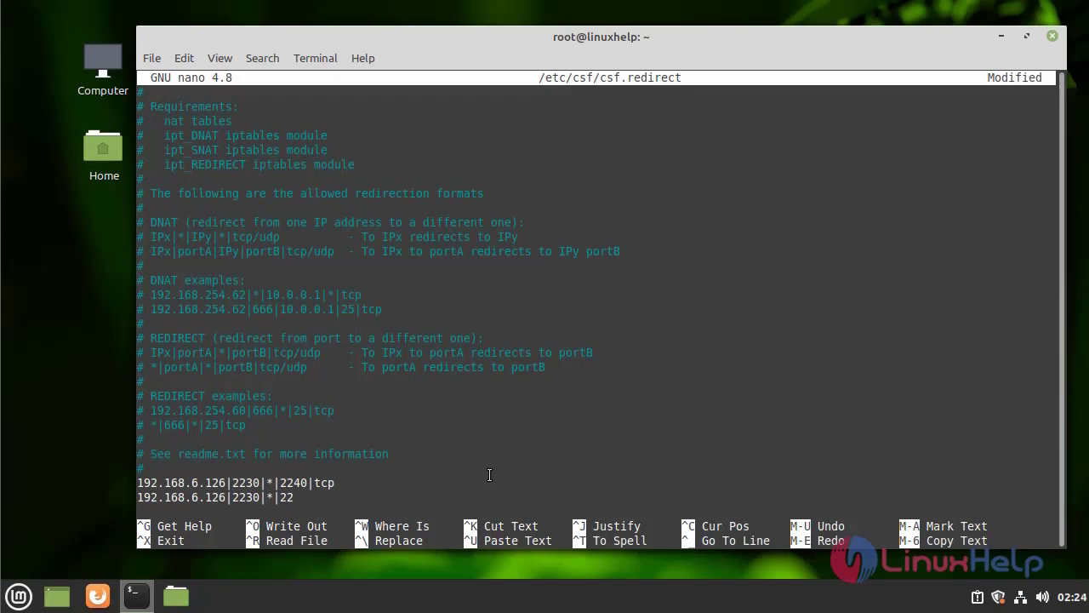
type("30")
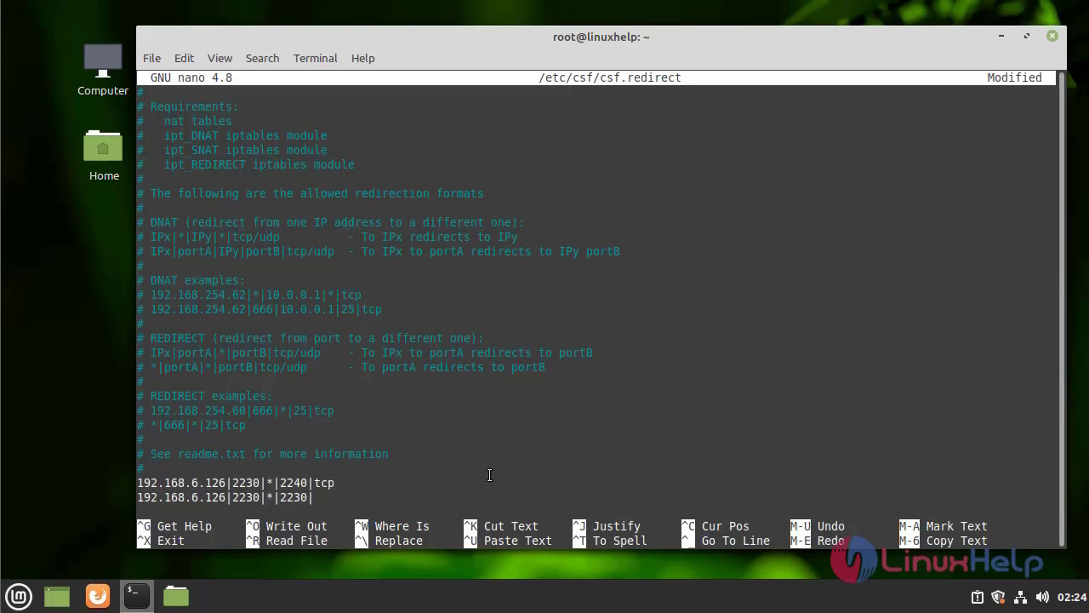
type("|tcp")
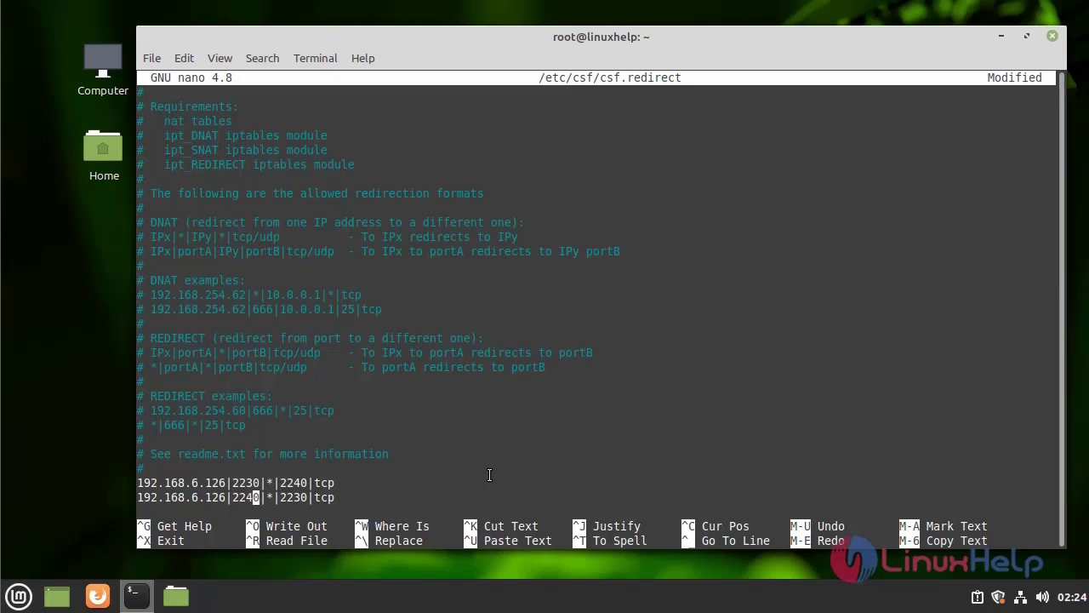
key("ctrl+o")
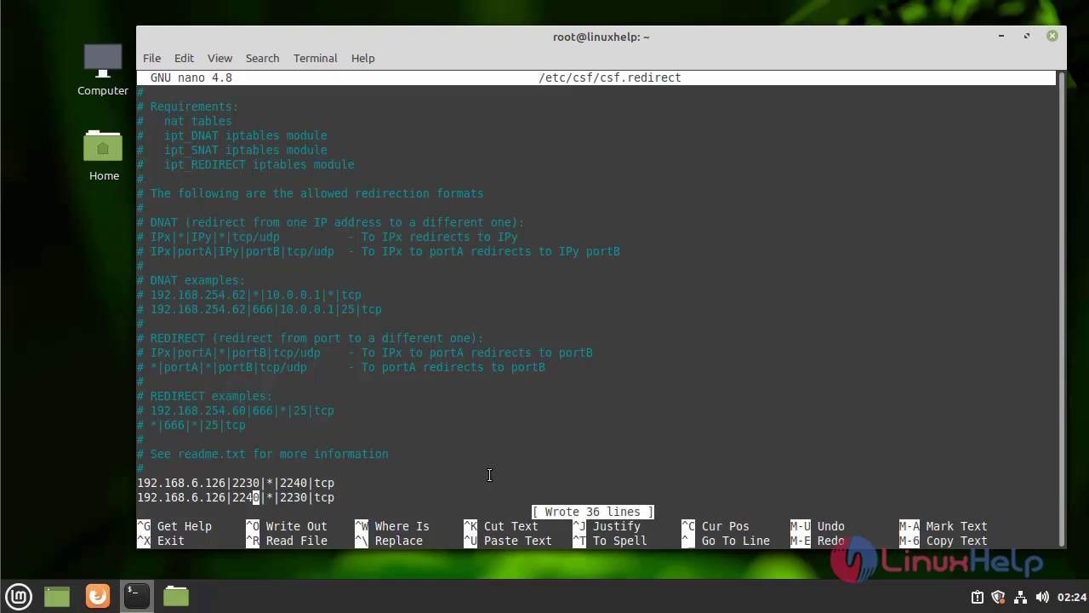
key("ctrl+x")
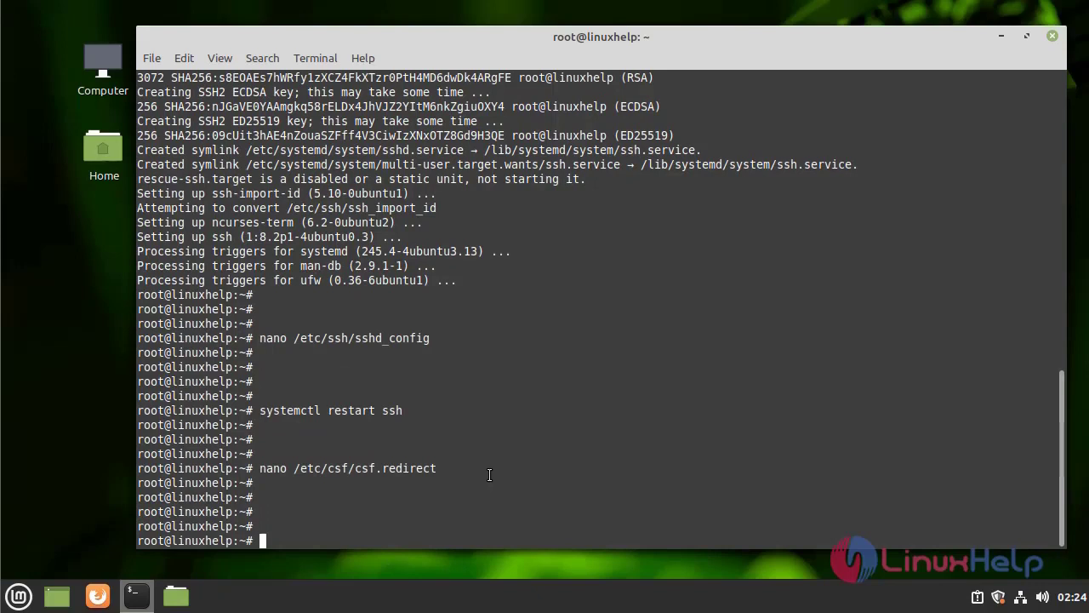
Edit the main CSF configuration file /etc/csf/csf.conf in nano.
type("nano")
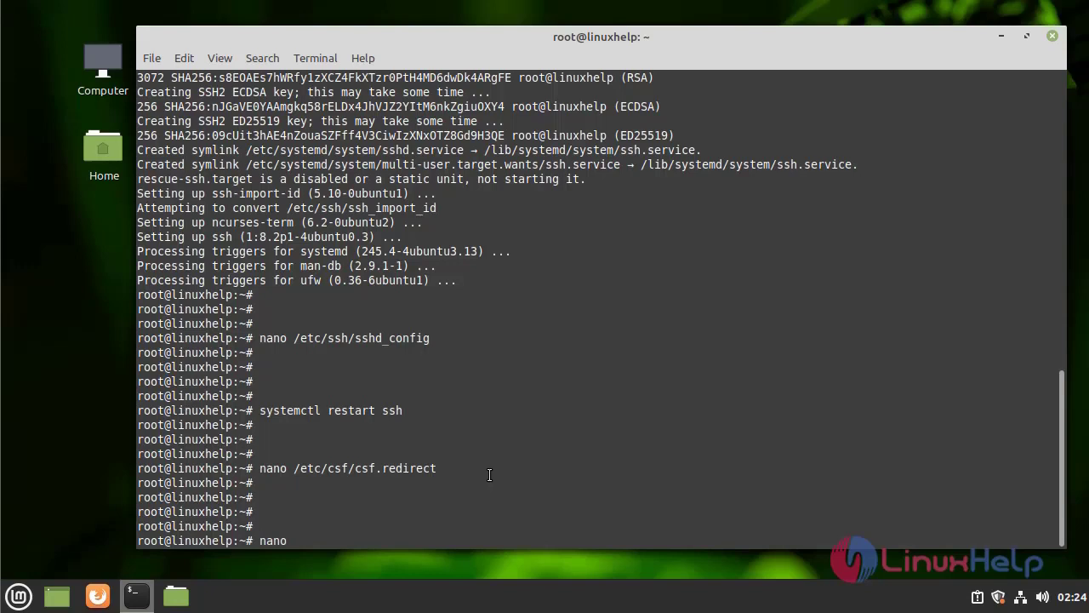
type("/etc/")
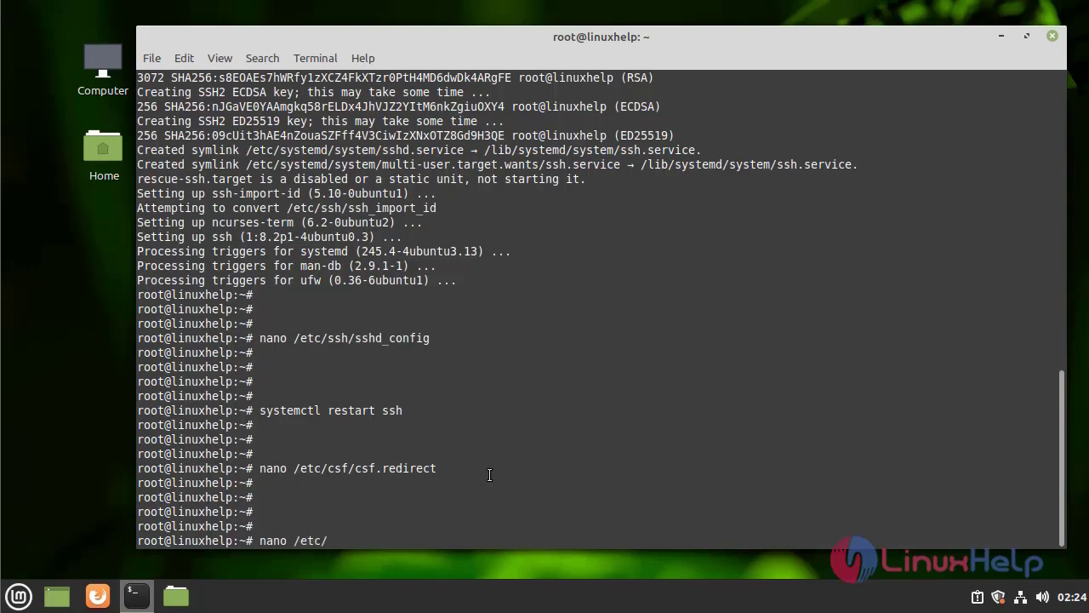
type("cd")
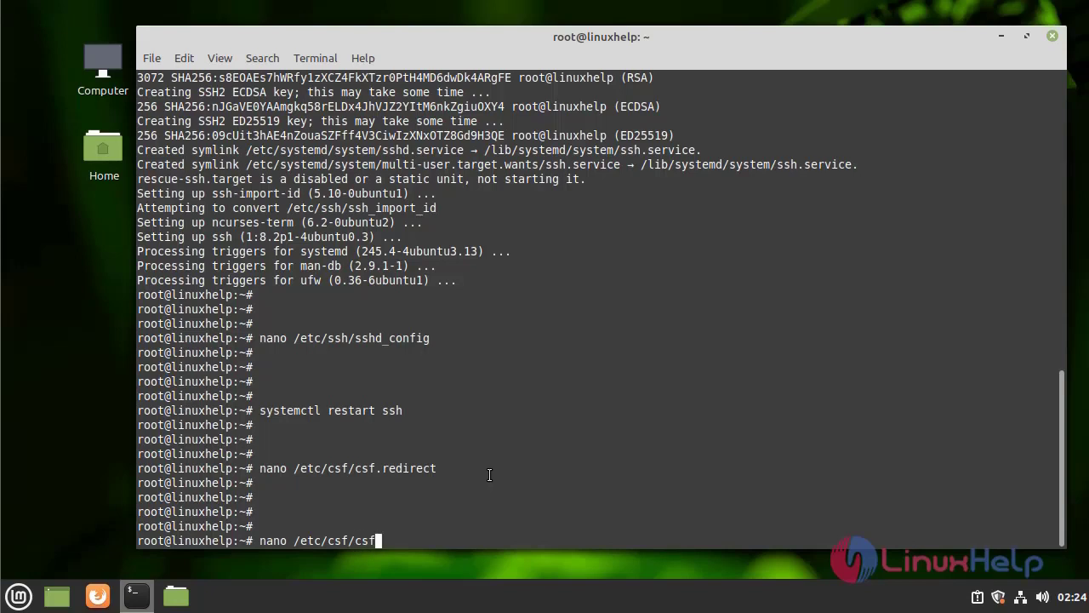
type(".c")
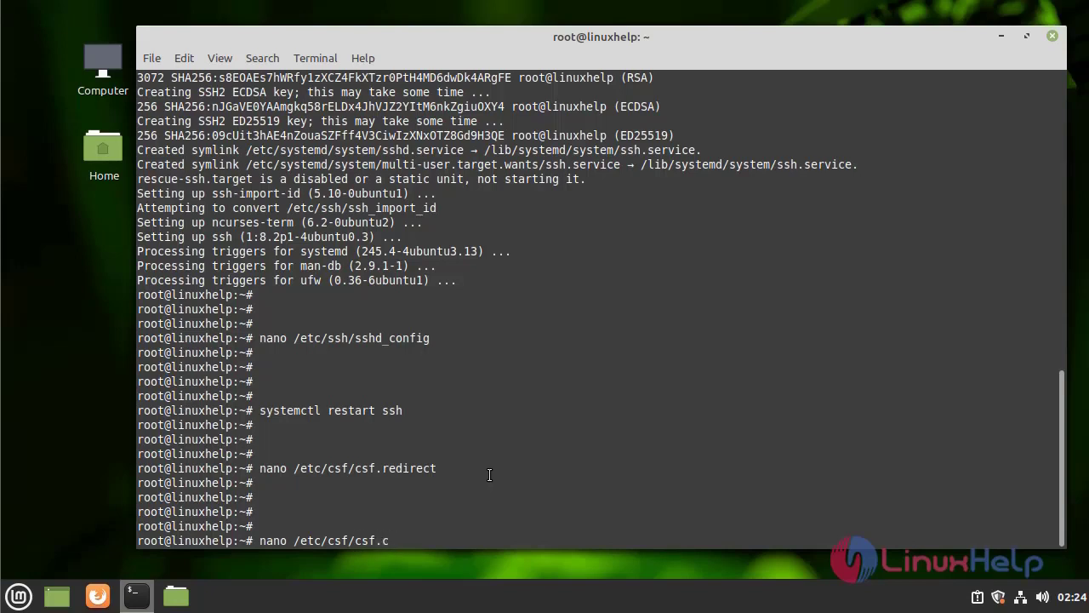
key("Return")
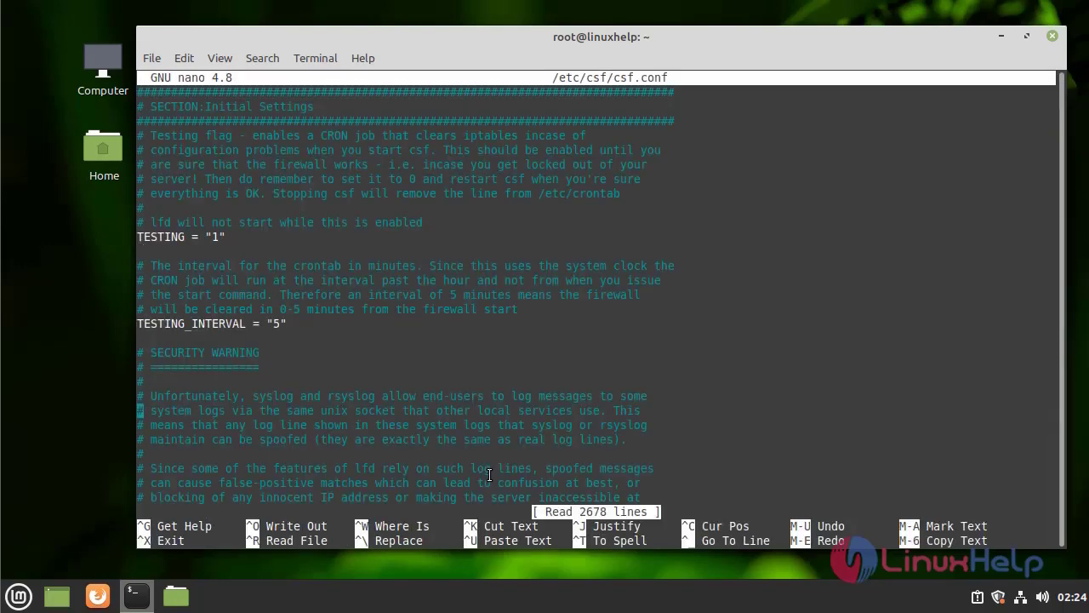
Scroll csf.conf down to the IPv4 Port Settings with the TCP_IN and TCP_OUT lists.
scroll("down", 3)
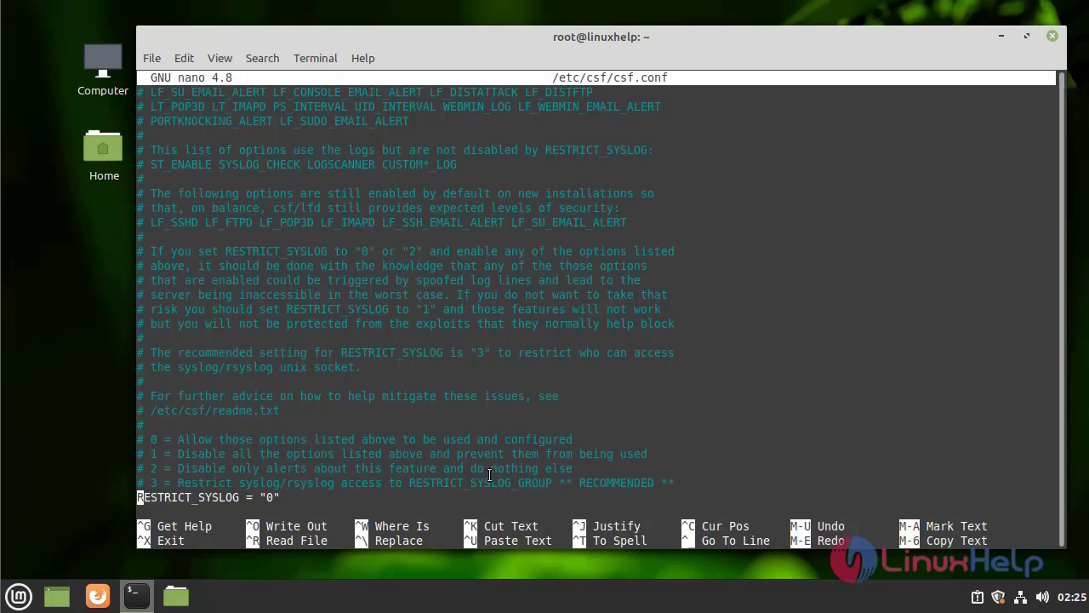
scroll("down", 3)
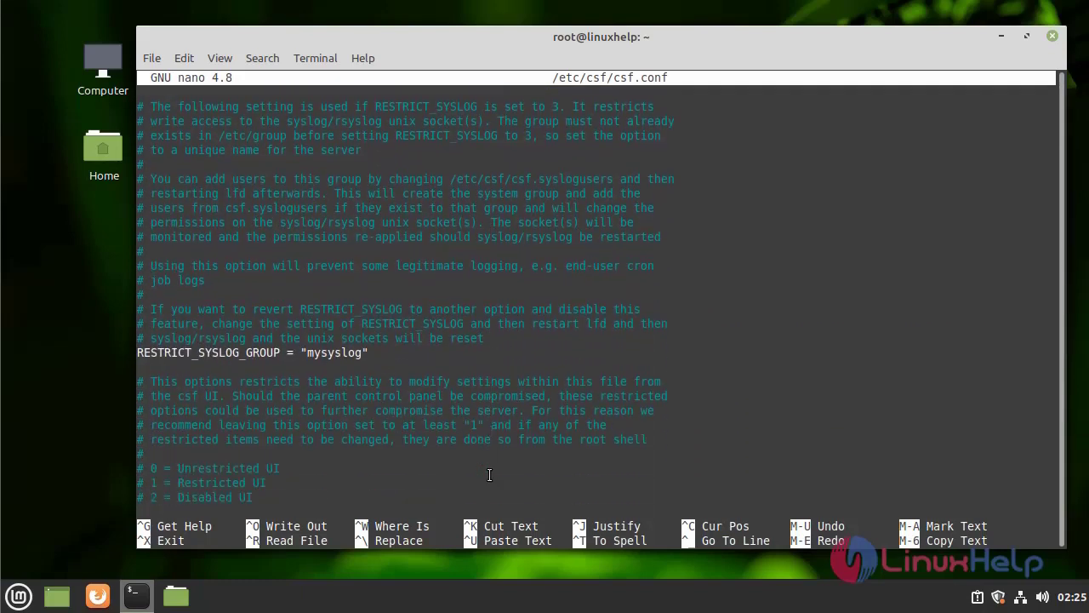
scroll("down", 3)
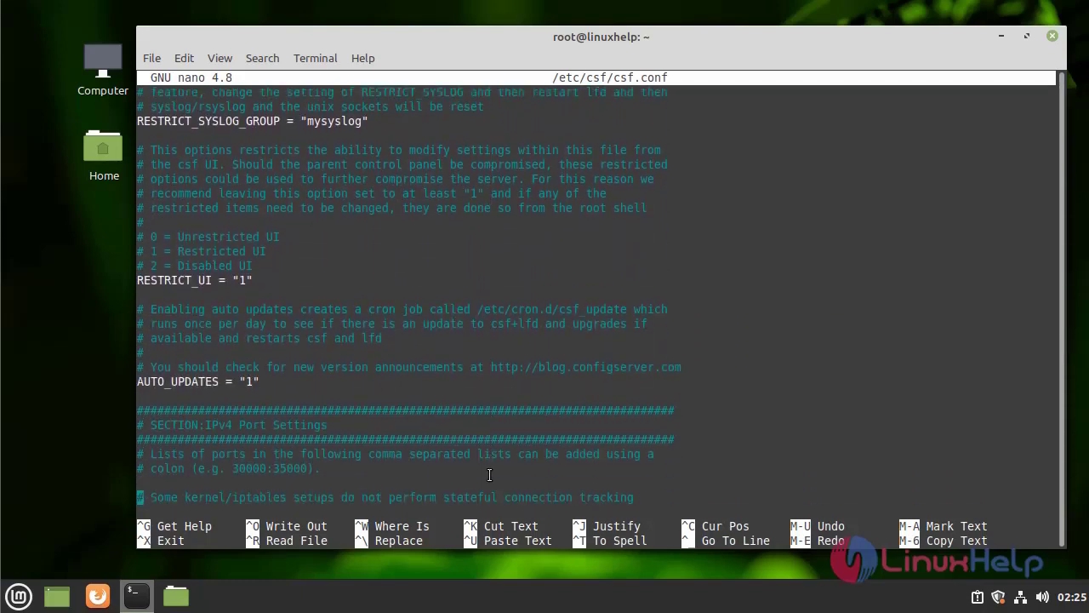
scroll("down", 3)
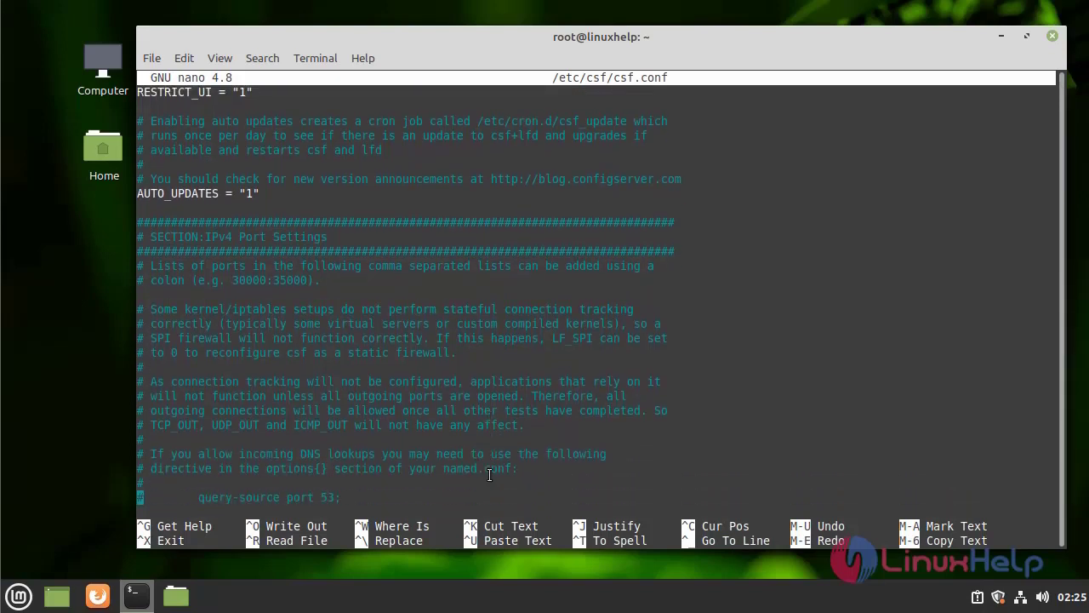
scroll("down", 3)
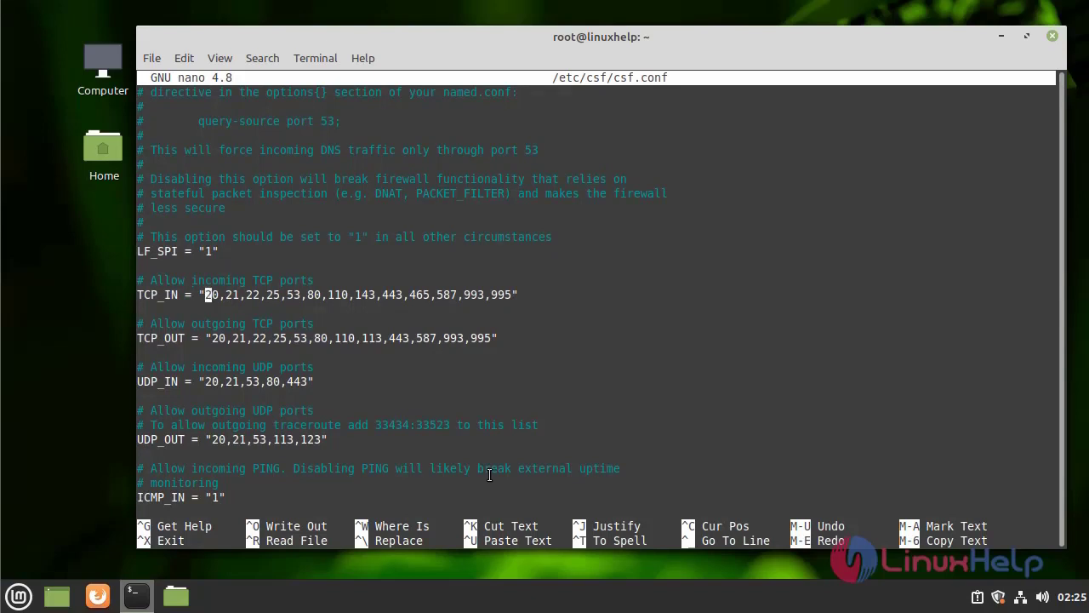
Add port 2230 at the start of TCP_IN and TCP_OUT, save csf.conf and return to the shell.
type("2230")
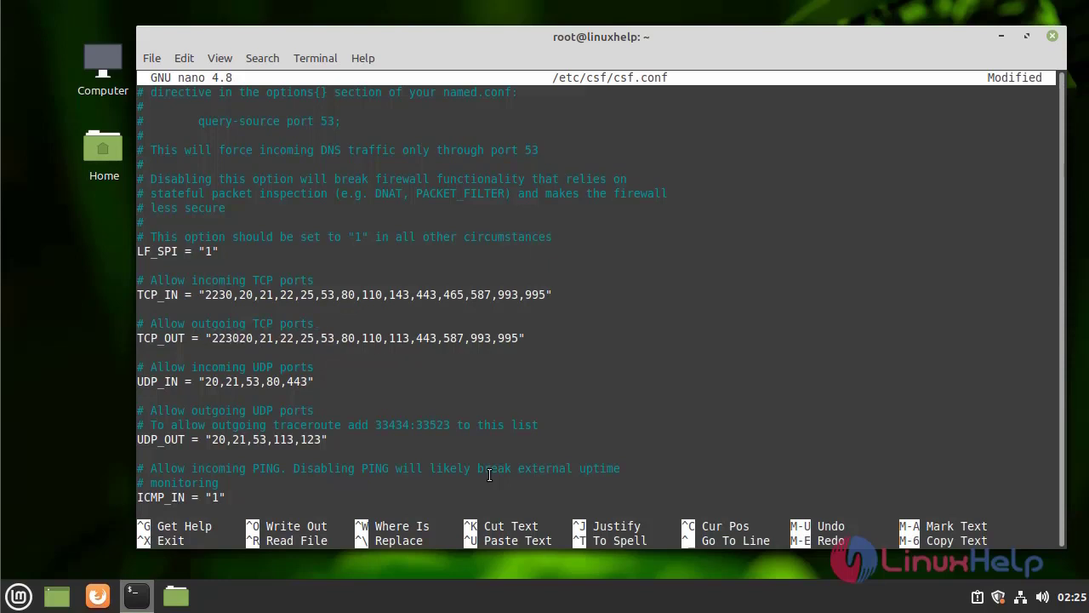
type(",")
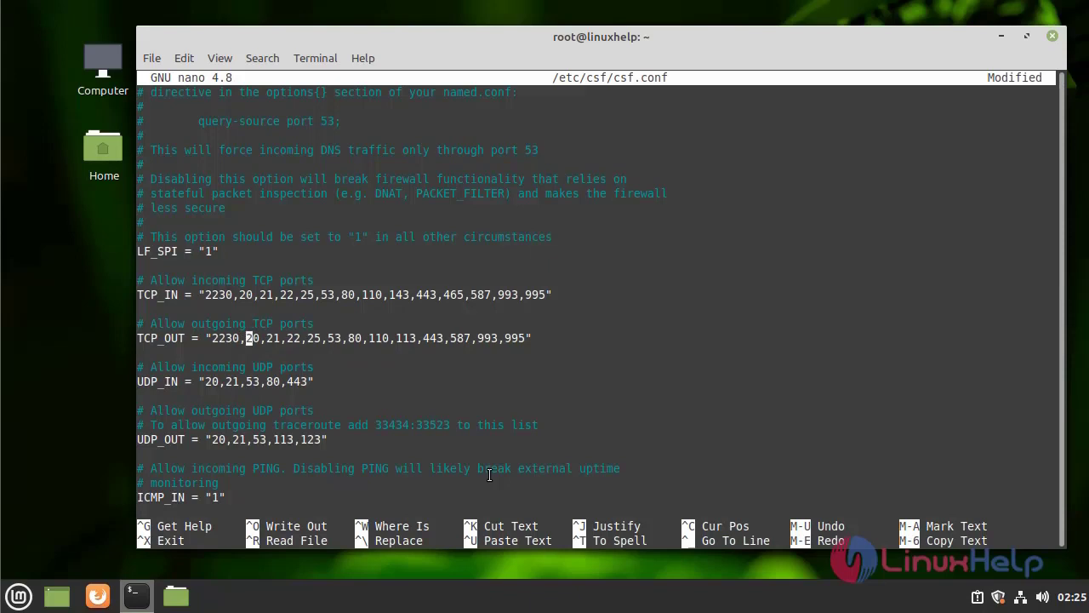
key("ctrl+o")
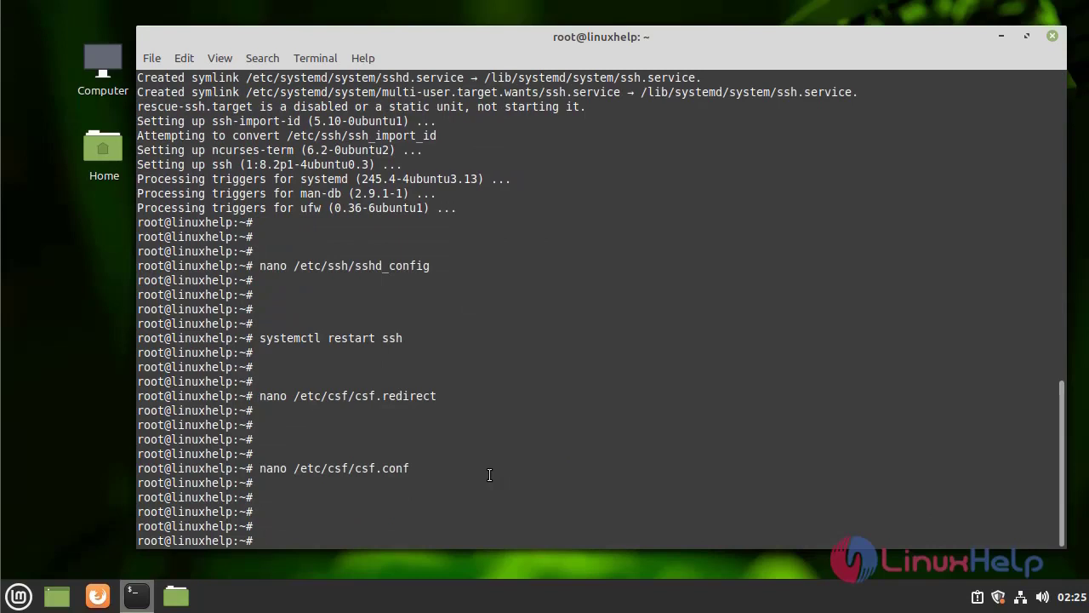
Start the csf command with its option flag at the root prompt.
type("c")
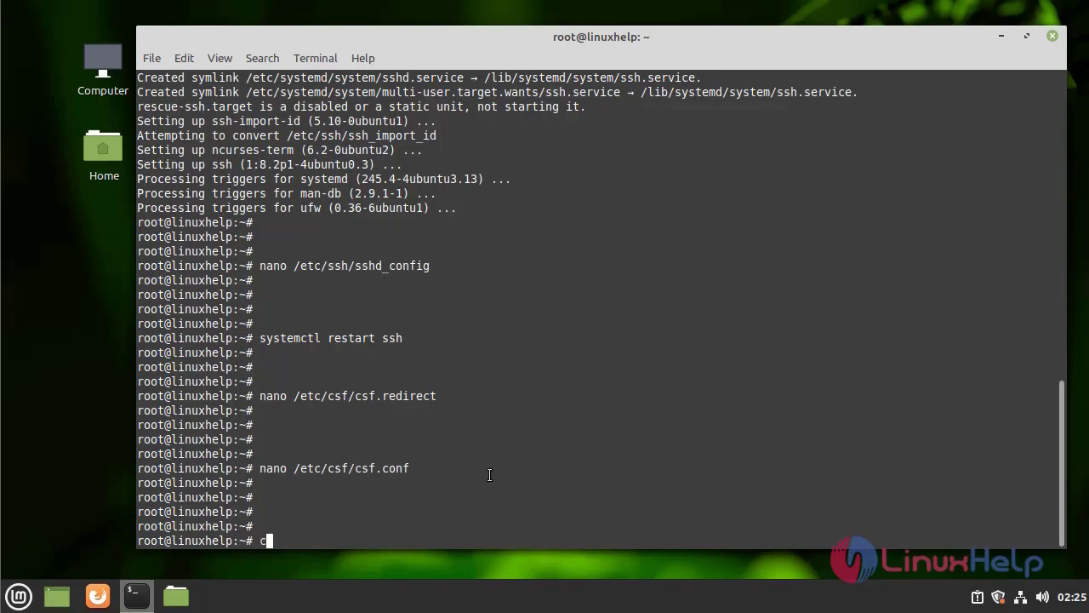
type("sf -")
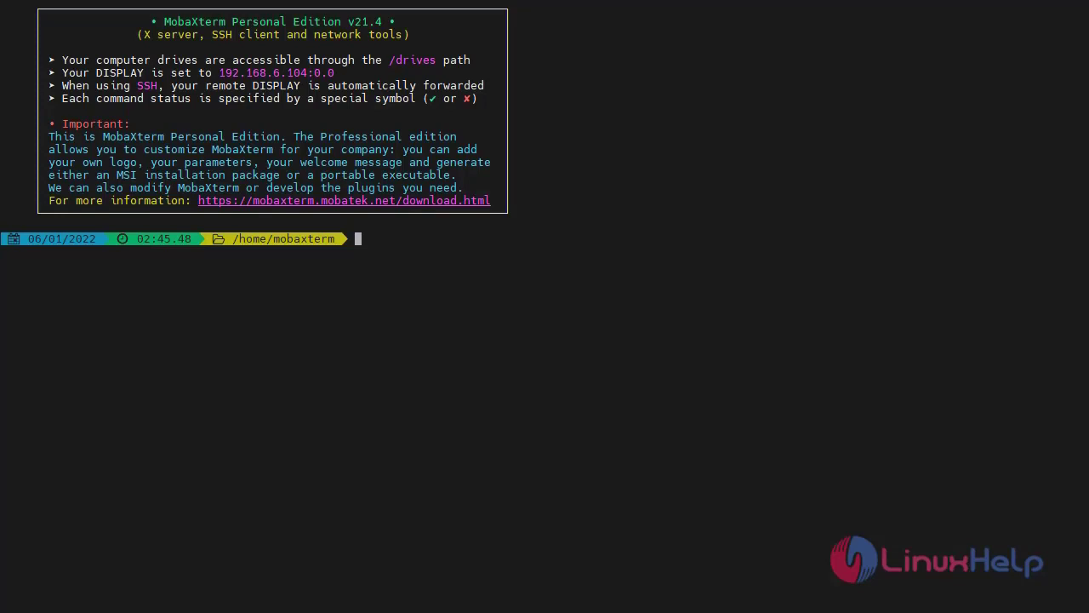
mouse_move(461, 332)
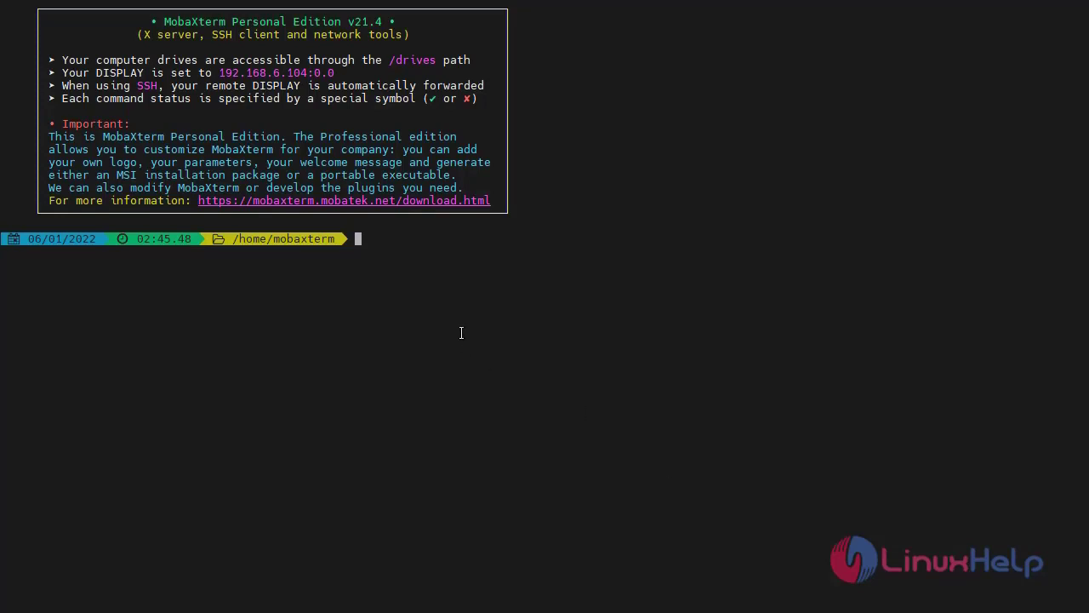
Attempt ssh 192.168.6.126 -p2240, reaching the password prompt before cancelling.
type("ssh")
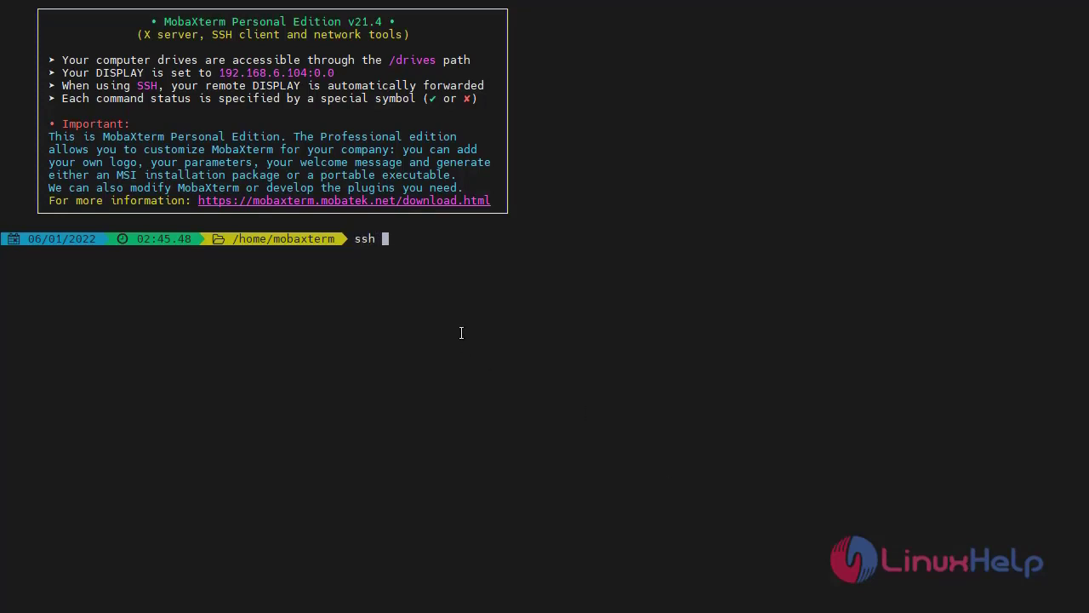
type("192.168.6.126 -p2240")
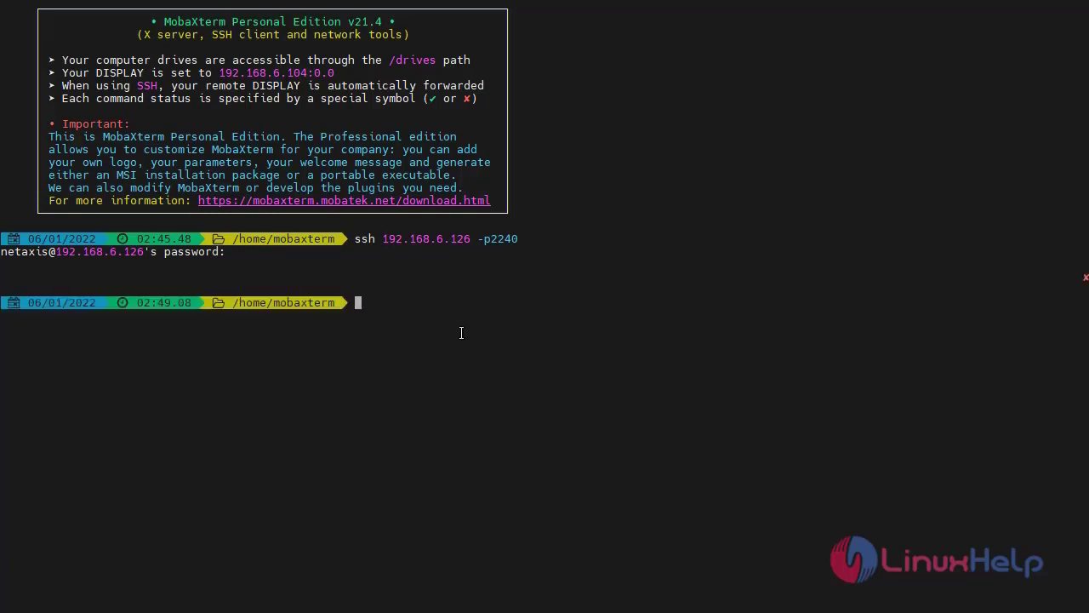
Attempt ssh 192.168.6.126 -p2230, which ends in 'Connection timed out'.
type("ssh")
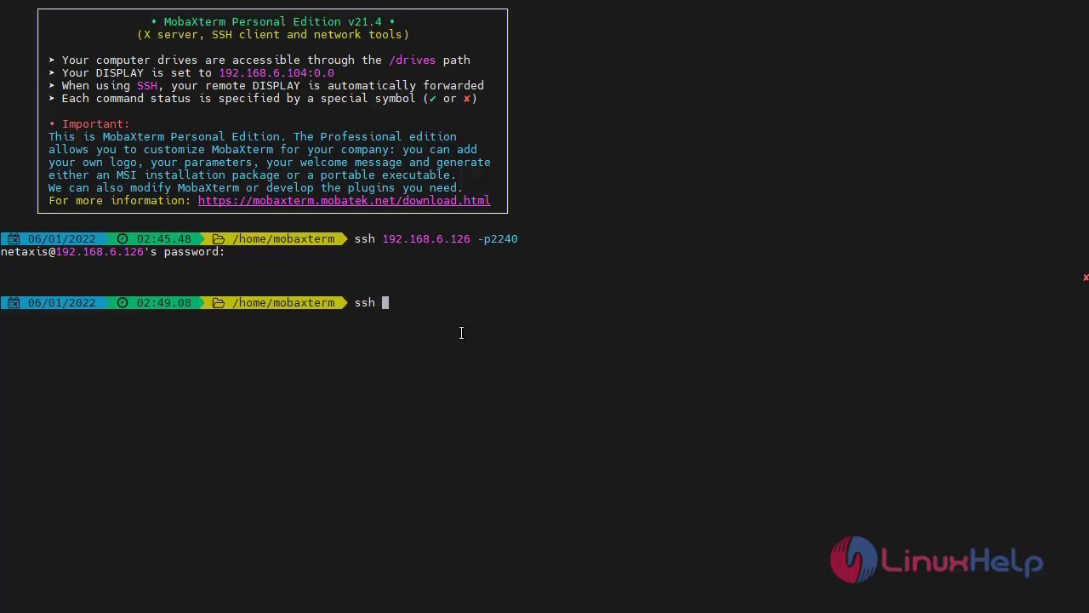
type("192.1")
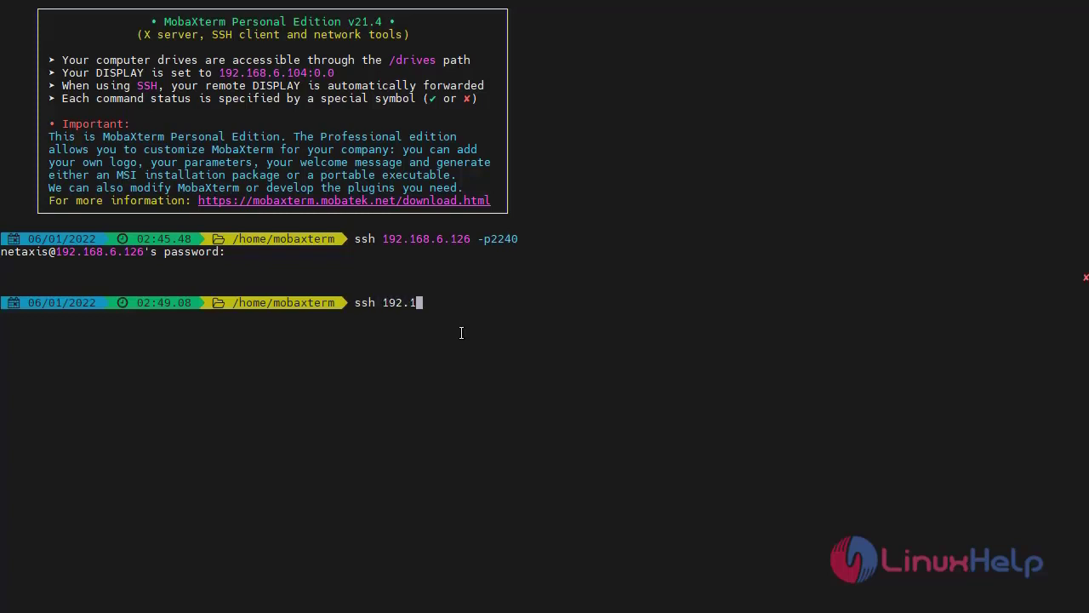
type("68.6.")
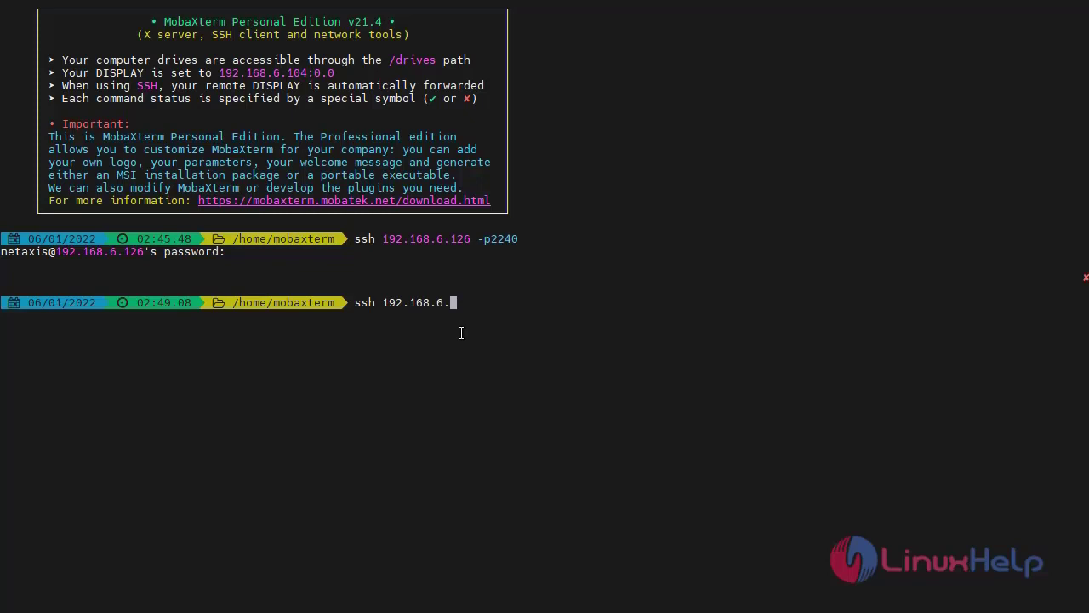
type("126")
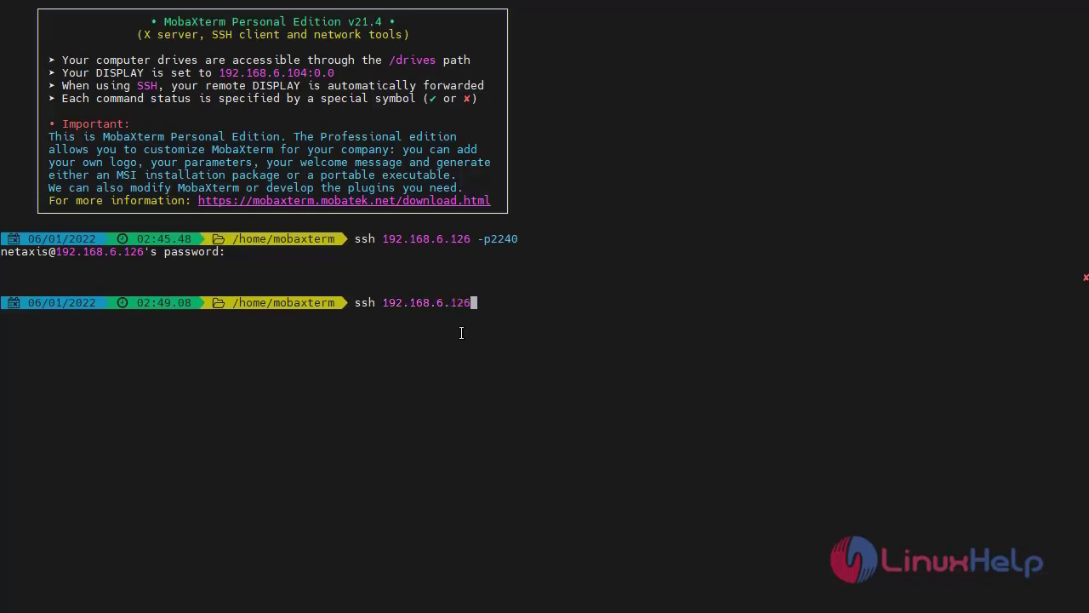
type("-")
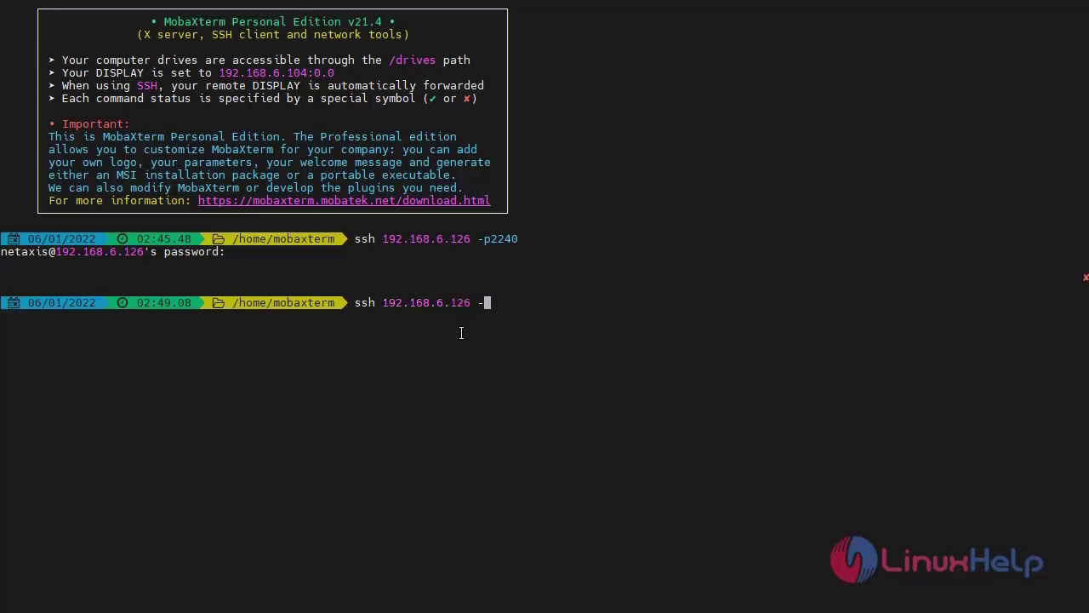
type("p22")
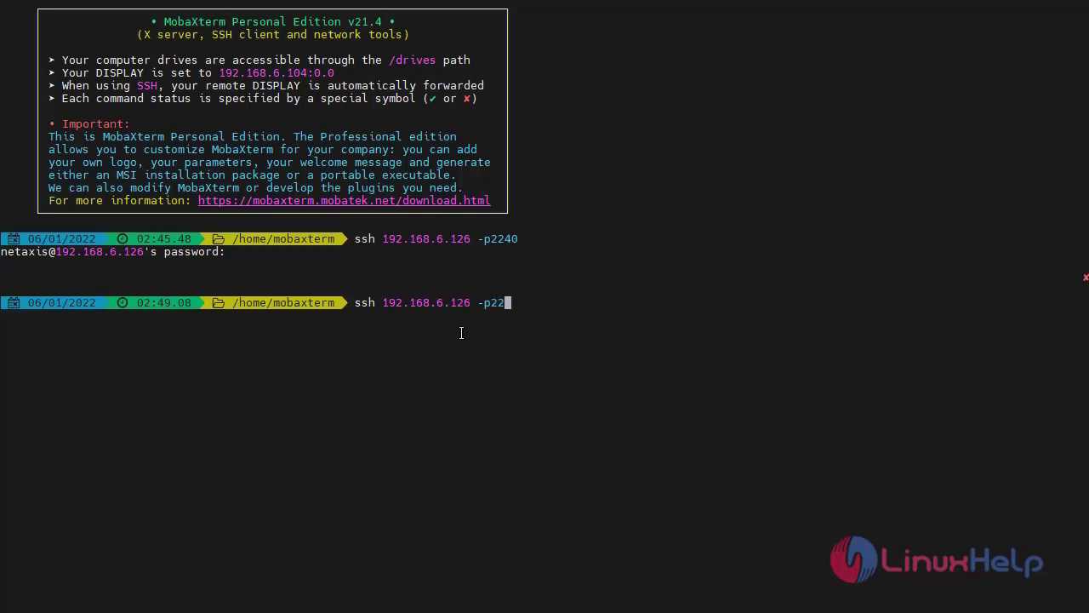
key("Return")
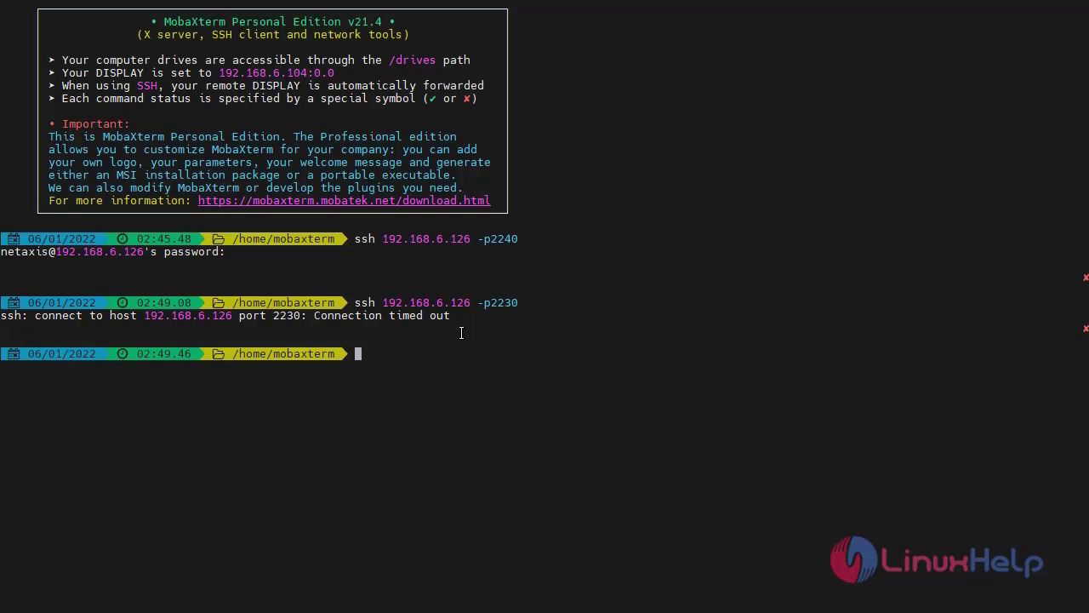
mouse_move(452, 450)
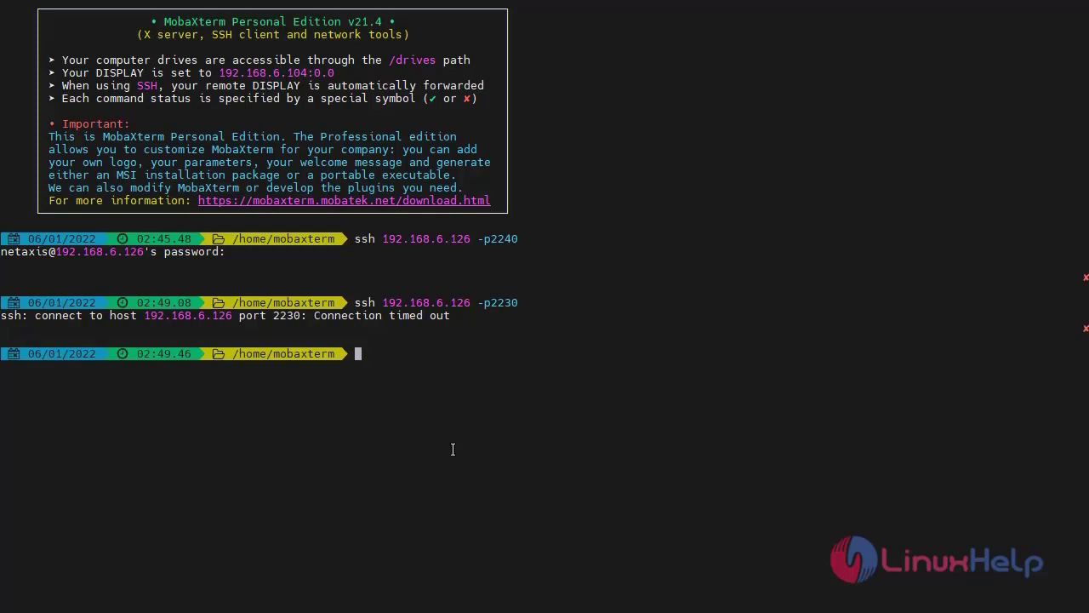
mouse_move(469, 462)
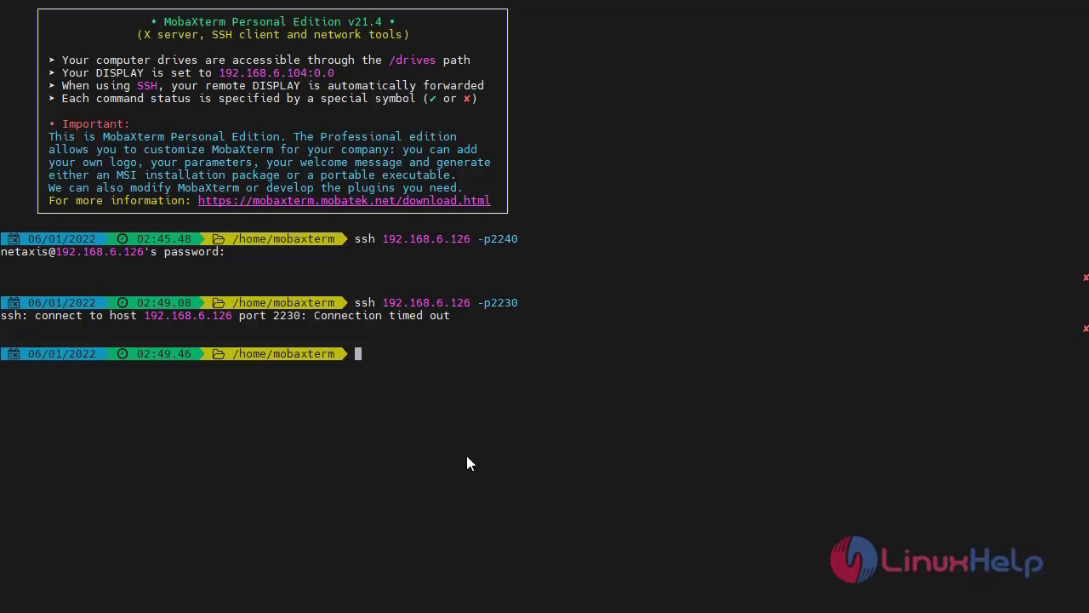